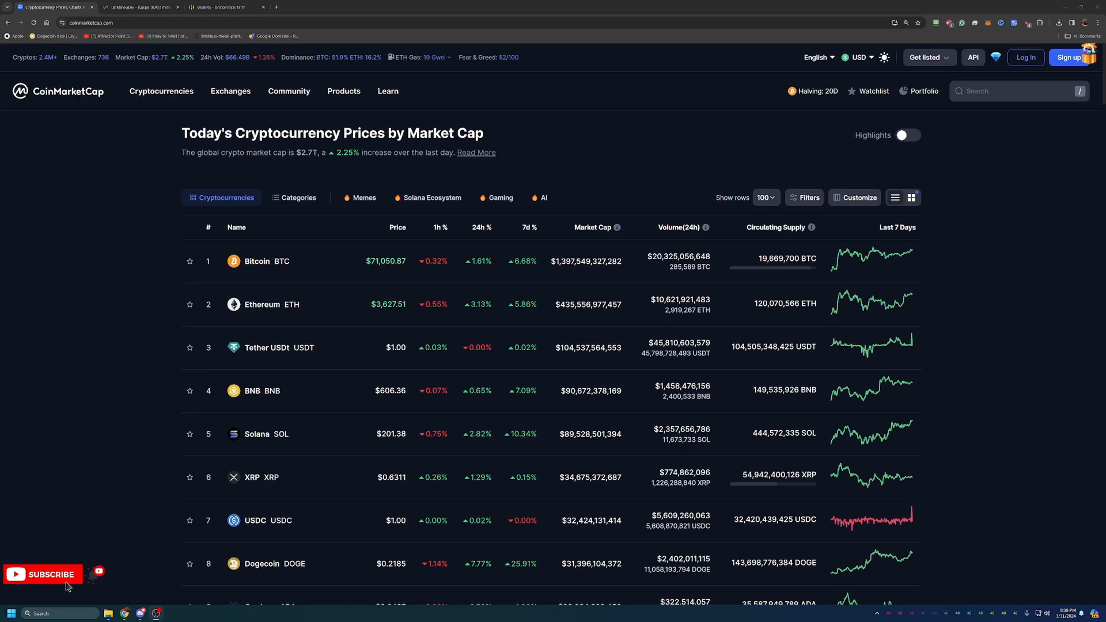
mouse_move(1067, 360)
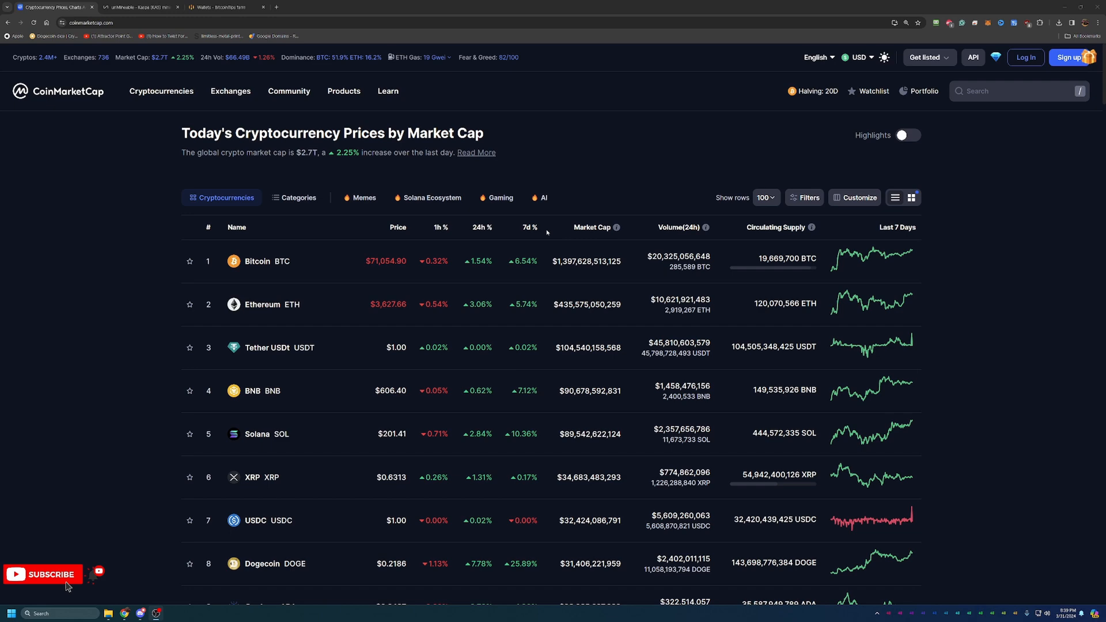
- Browse CoinMarketCap and go to the Kaspa (KAS) coin page with its chart and markets
scroll("down", 3)
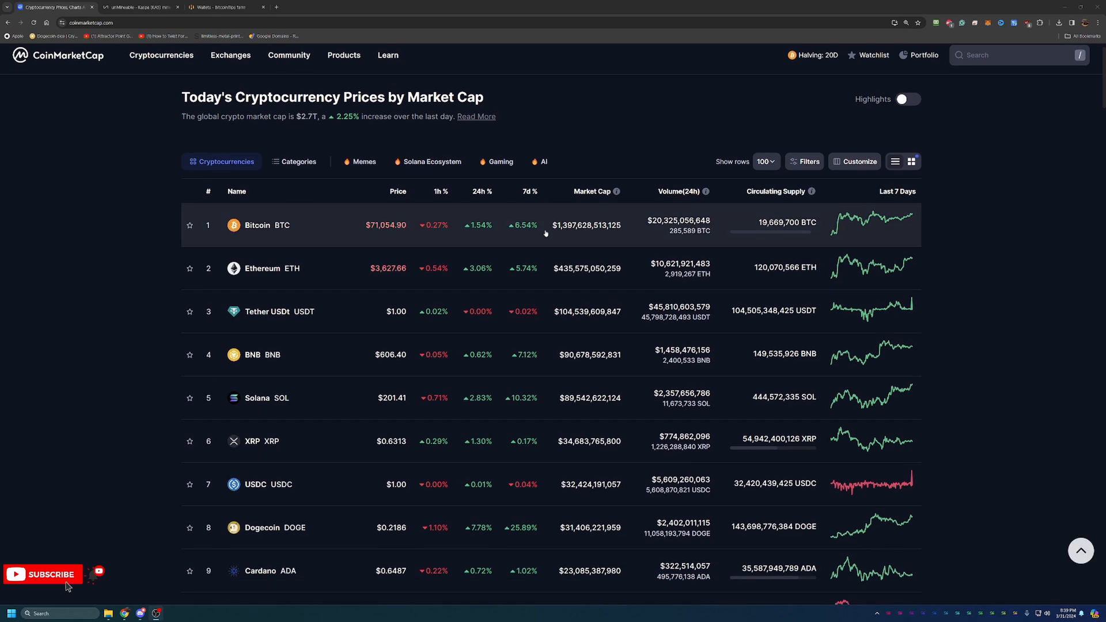
scroll("down", 3)
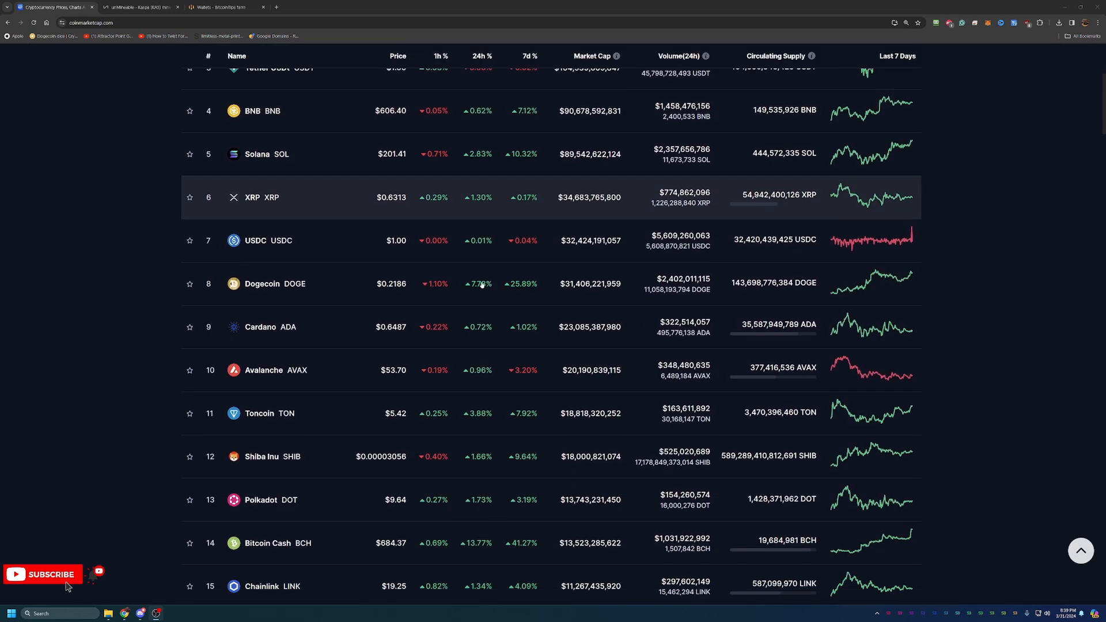
scroll("down", 3)
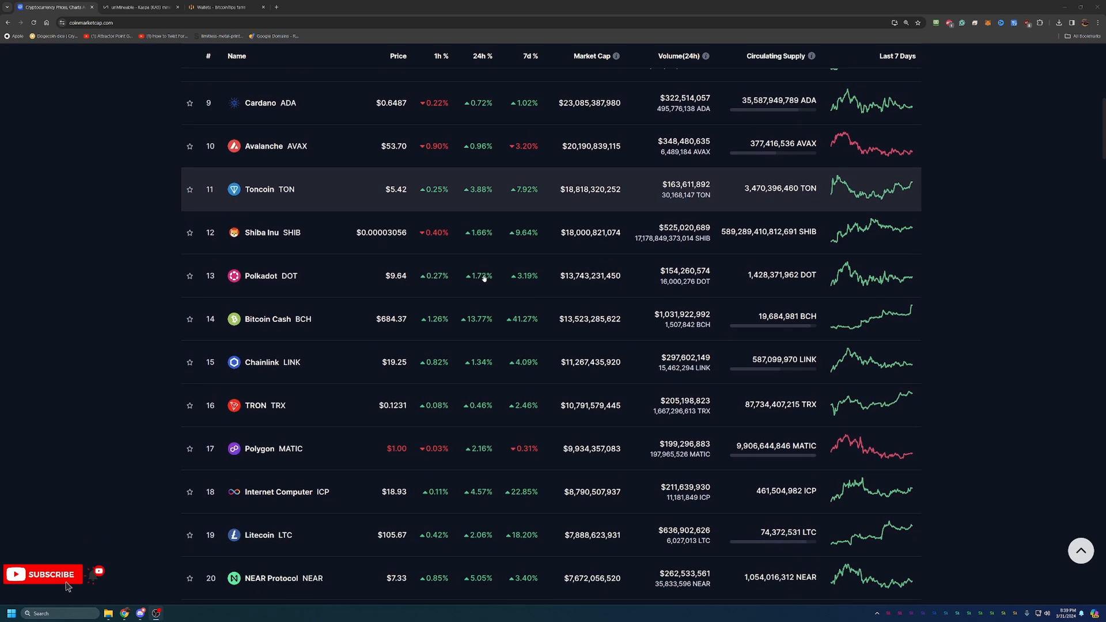
scroll("down", 3)
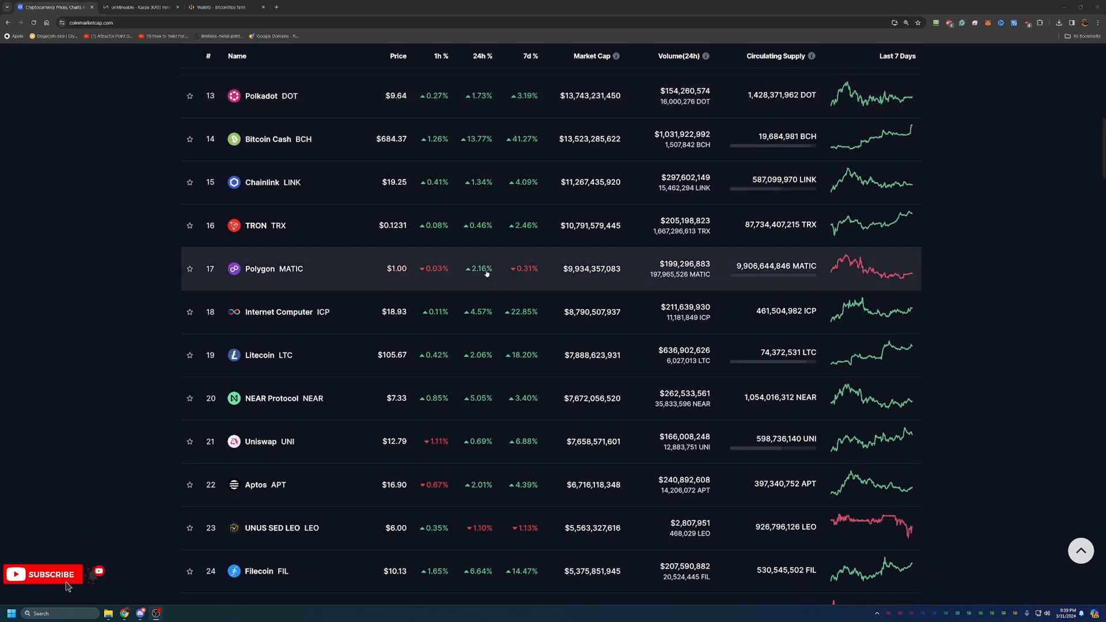
scroll("up", 3)
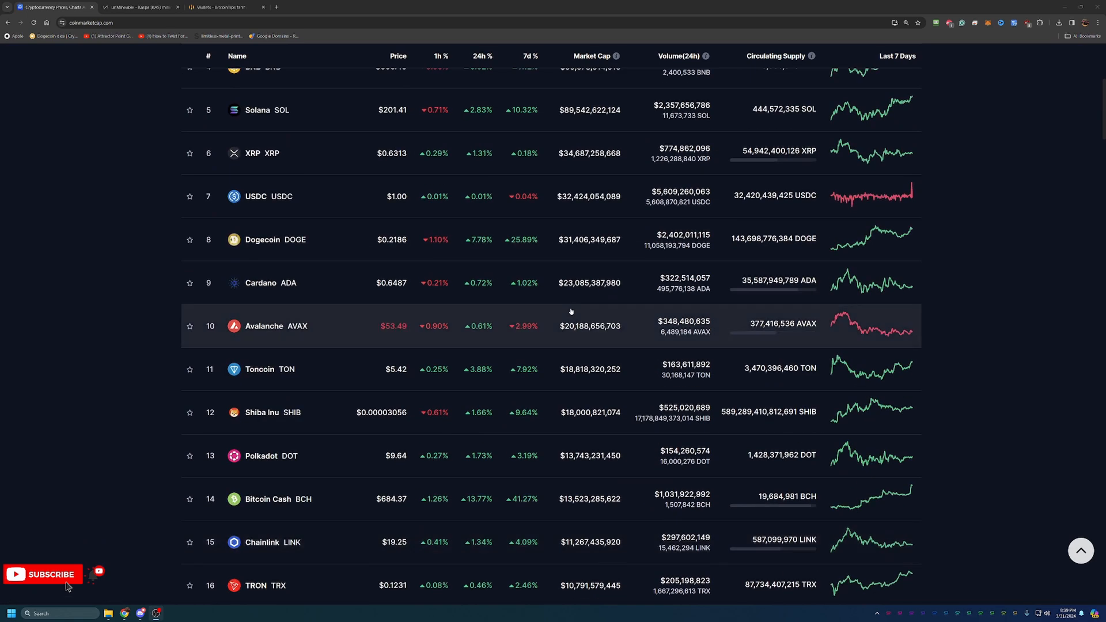
scroll("up", 3)
type("kas")
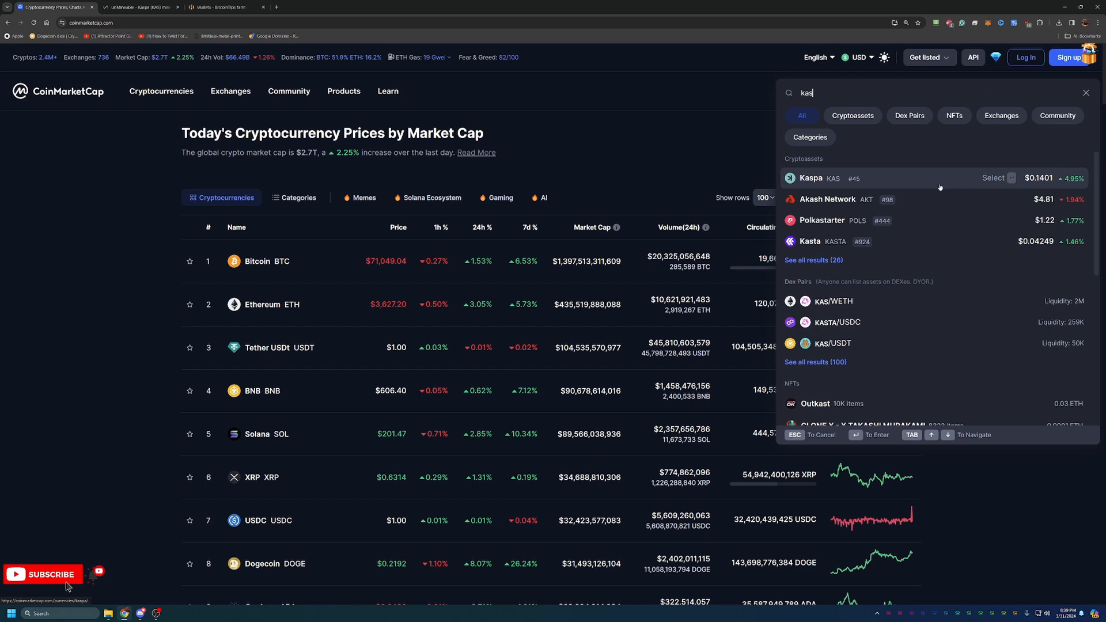
left_click(812, 178)
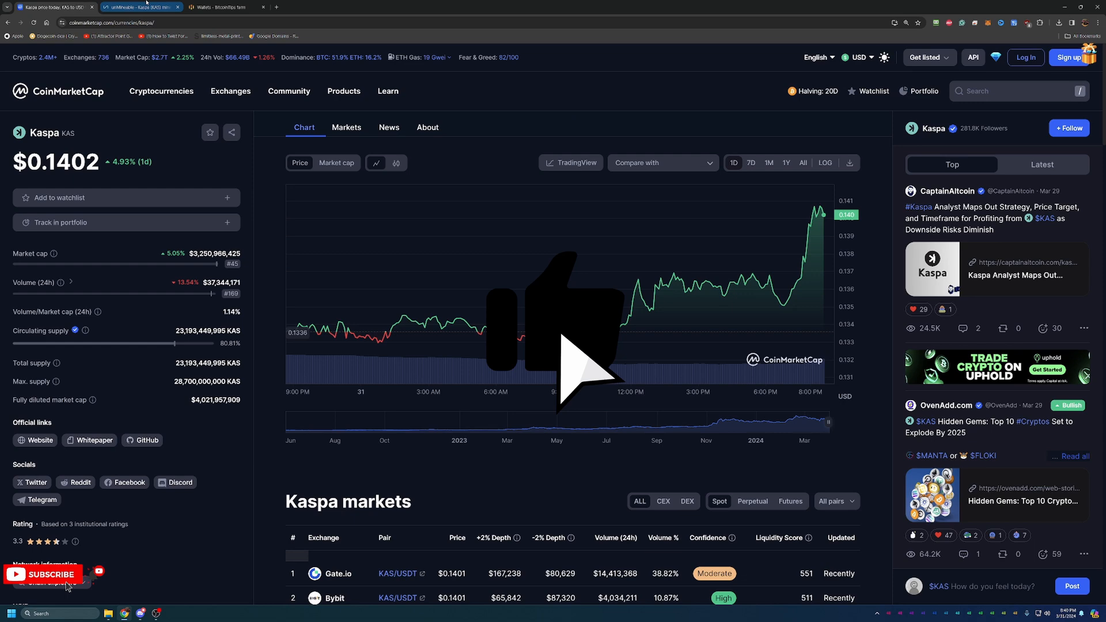
- Return to the unMineable browser tab with the KAS Kawpow start page
left_click(139, 7)
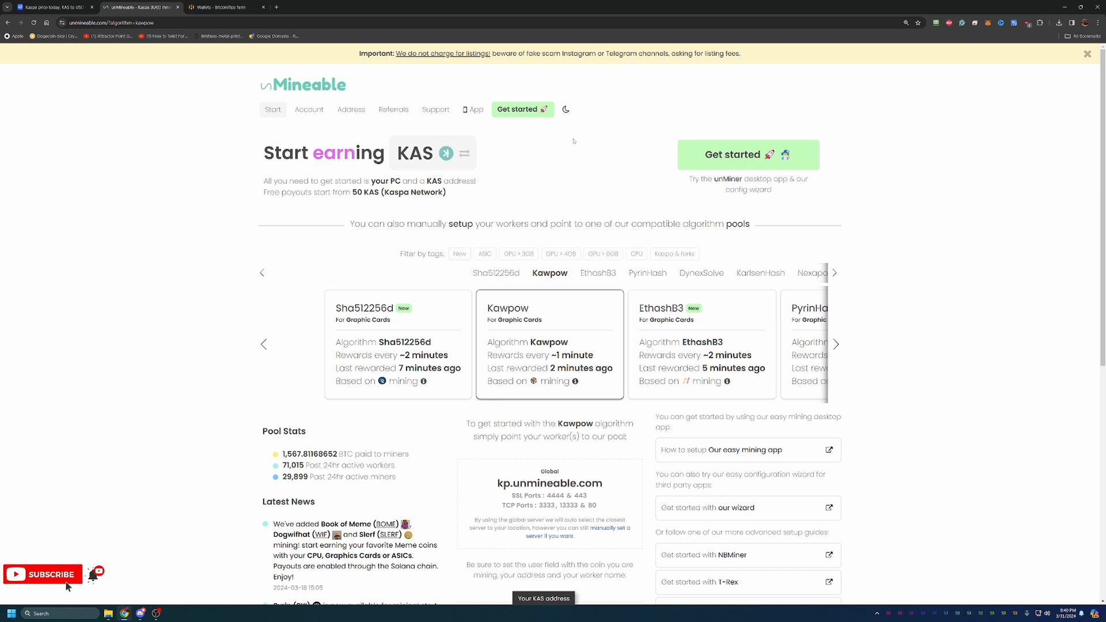
mouse_move(677, 395)
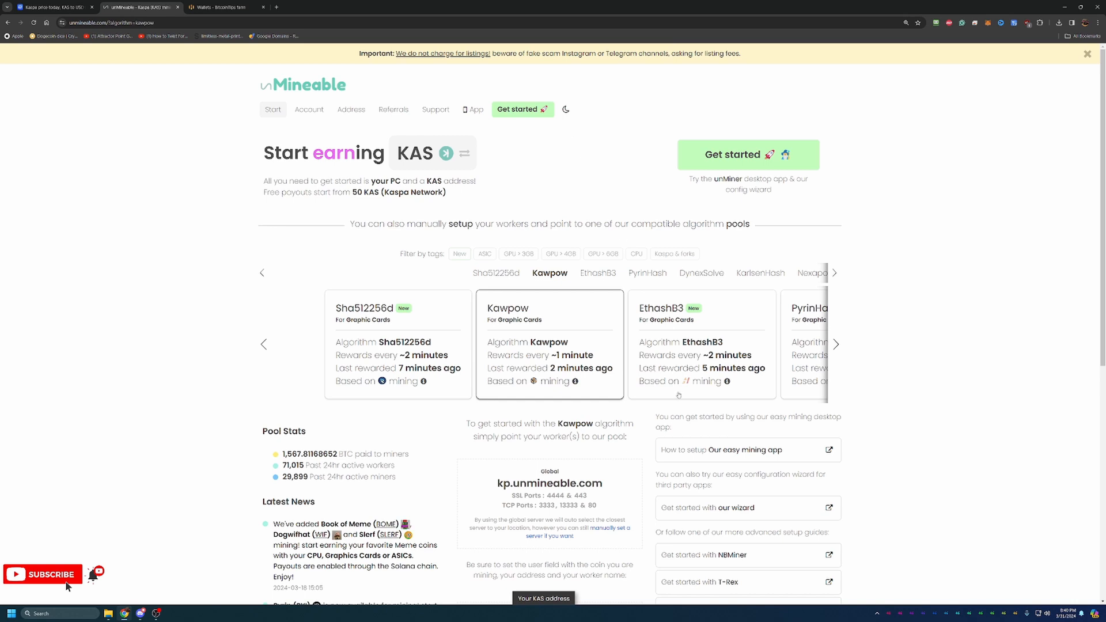
mouse_move(638, 353)
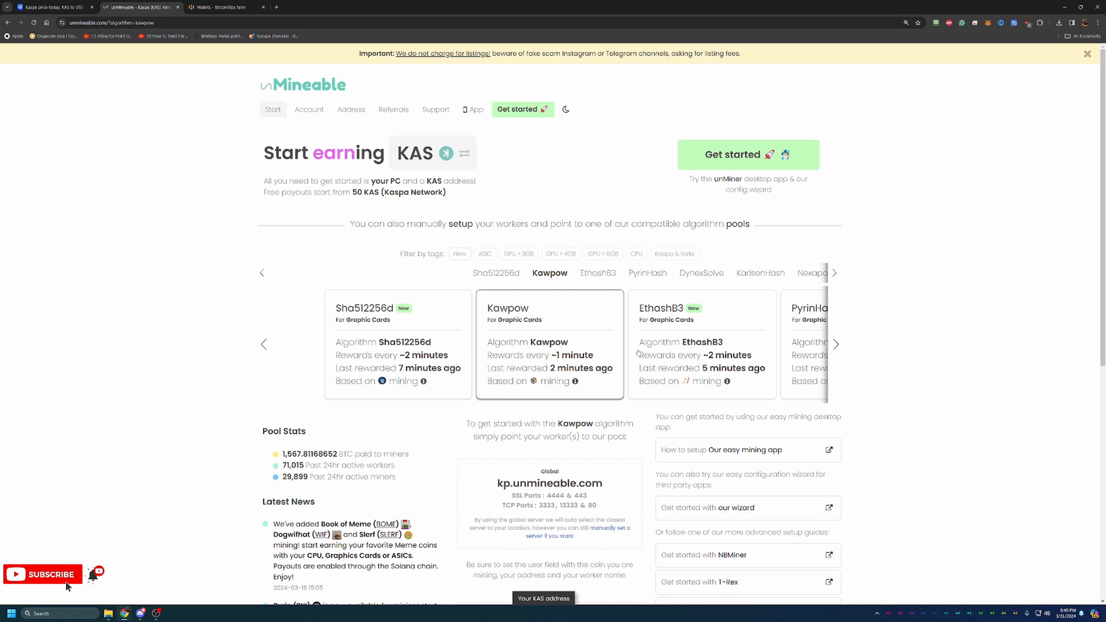
mouse_move(617, 351)
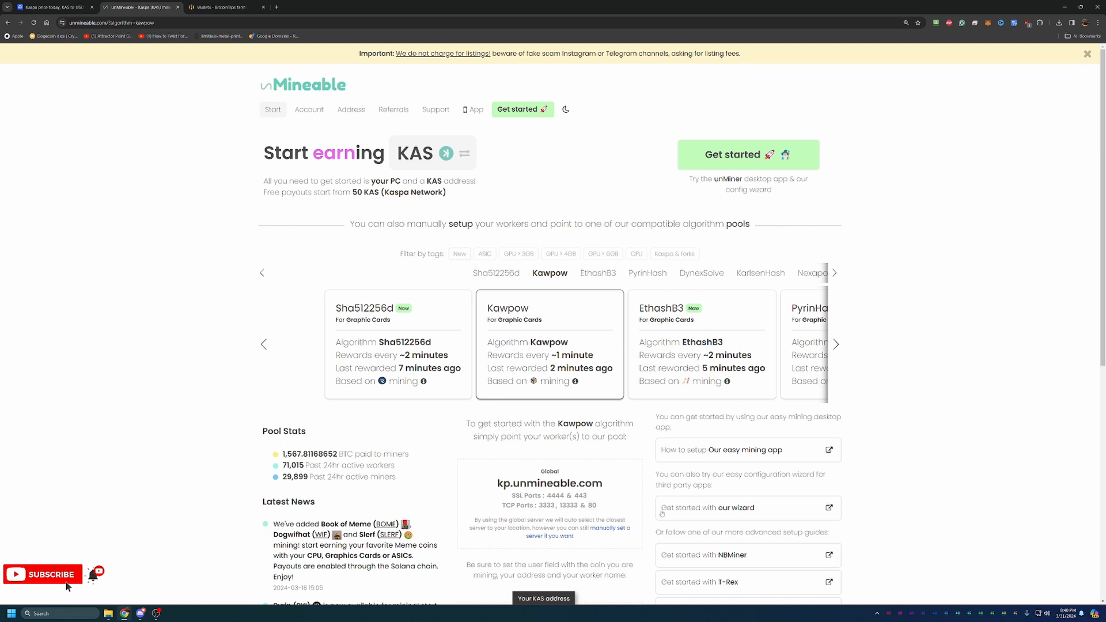
mouse_move(900, 476)
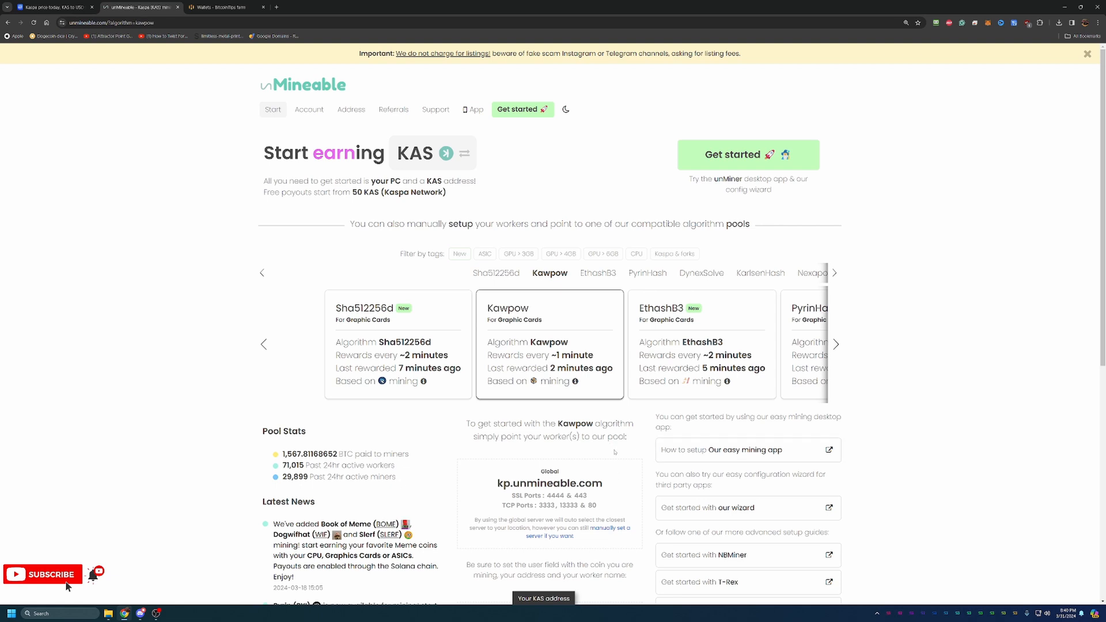
mouse_move(770, 376)
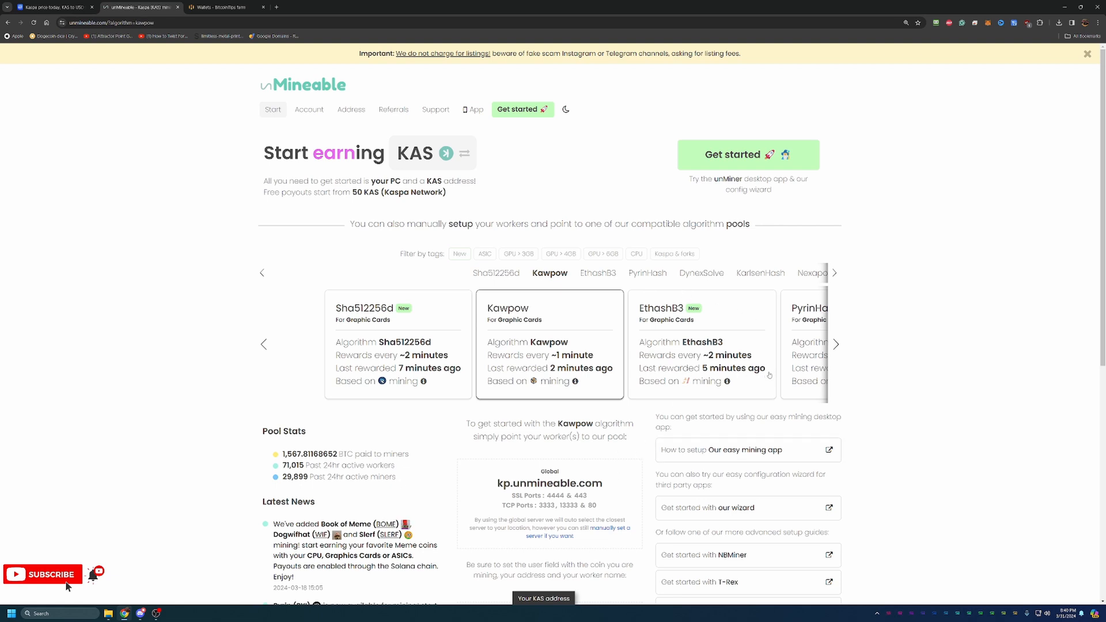
mouse_move(767, 378)
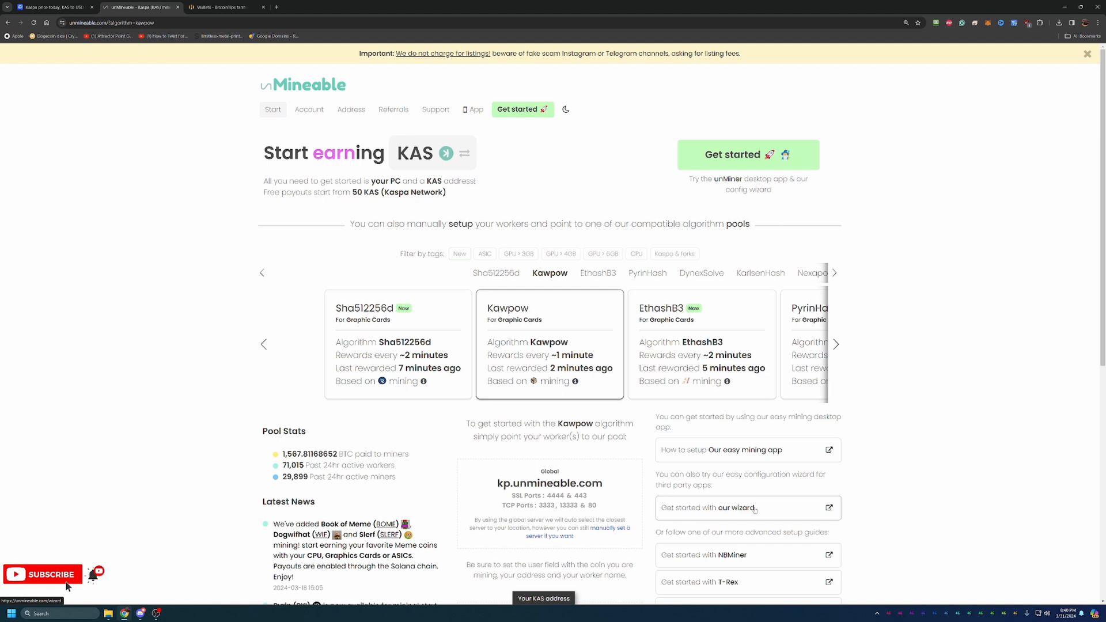
- Start the unMineable setup wizard and choose Basic mode
left_click(727, 508)
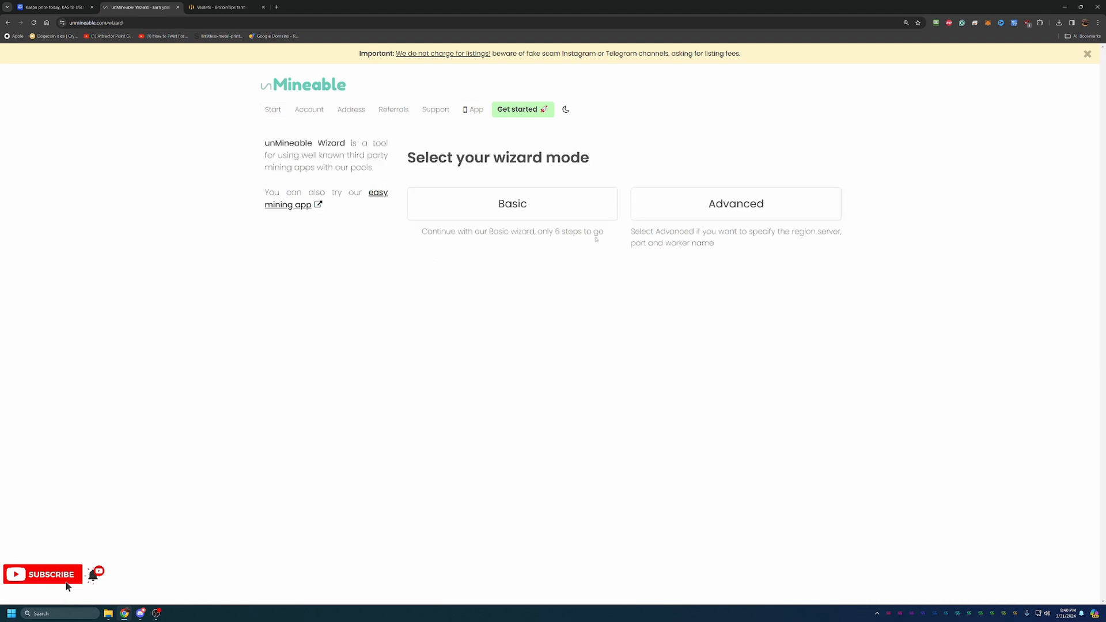
mouse_move(595, 227)
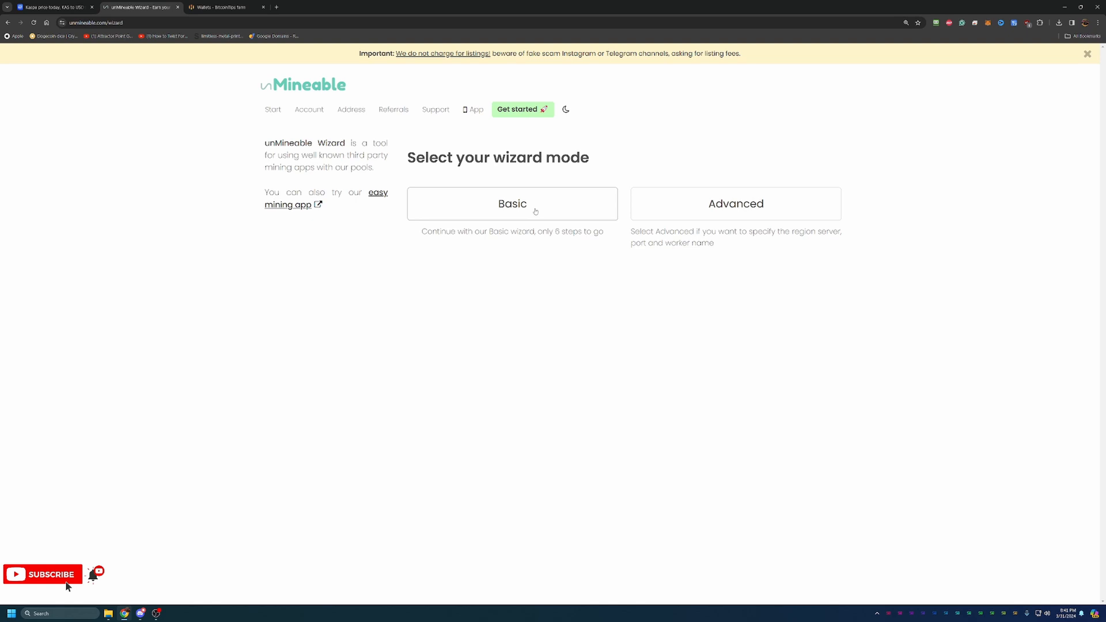
left_click(512, 203)
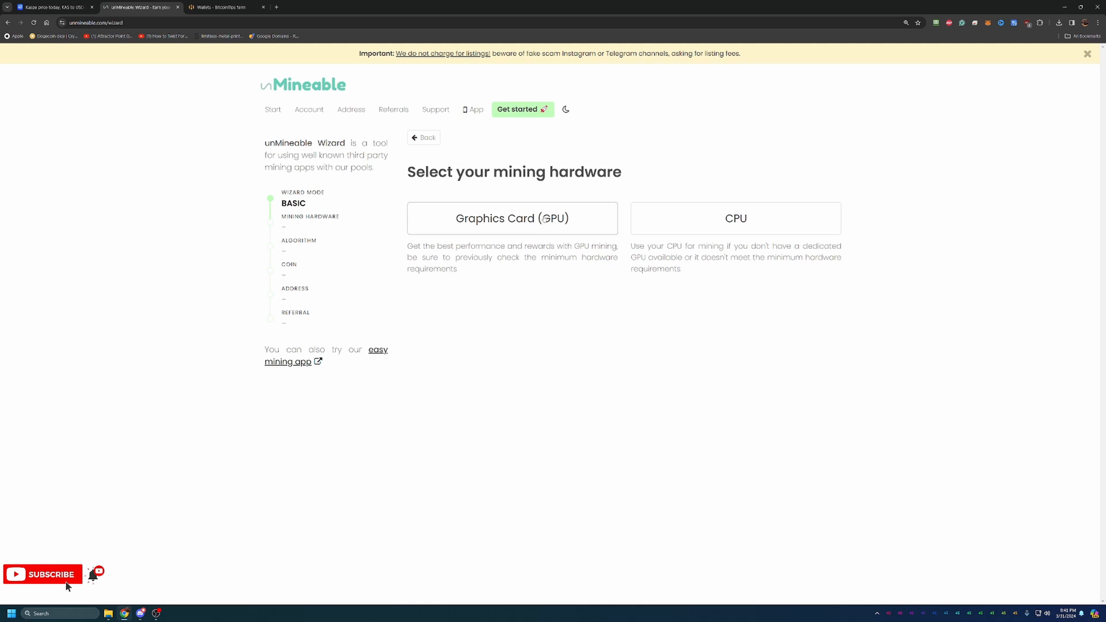
mouse_move(636, 359)
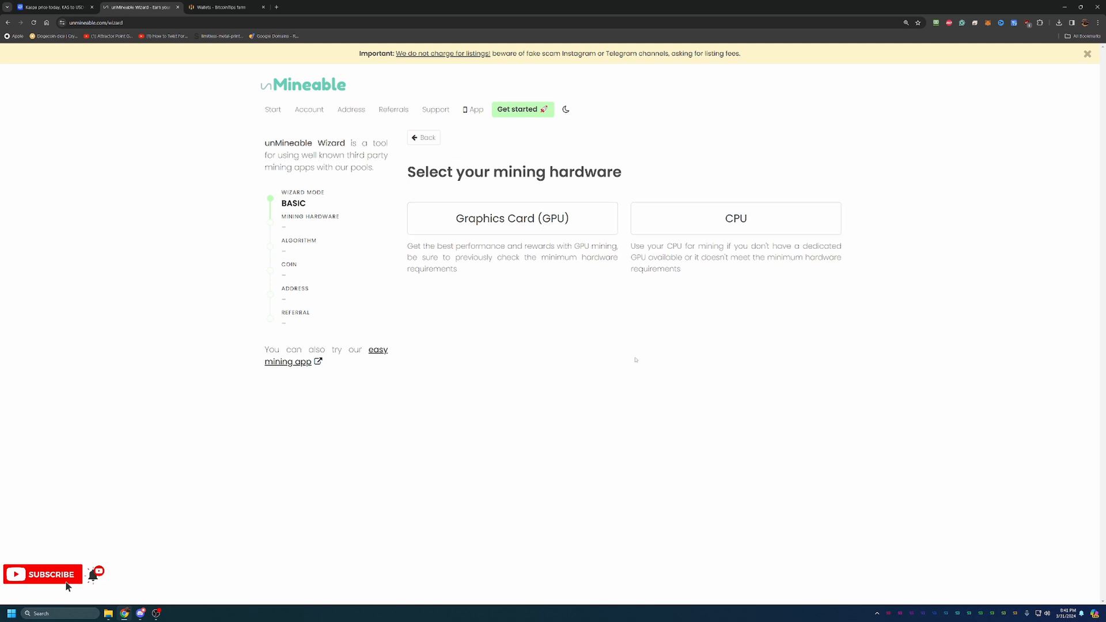
mouse_move(637, 317)
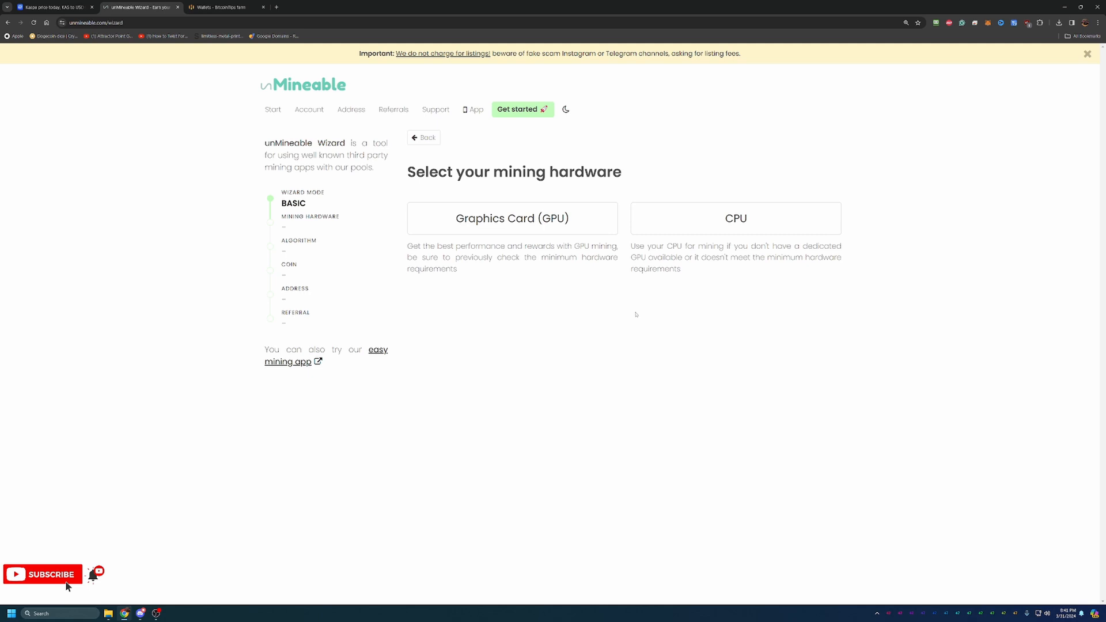
mouse_move(623, 295)
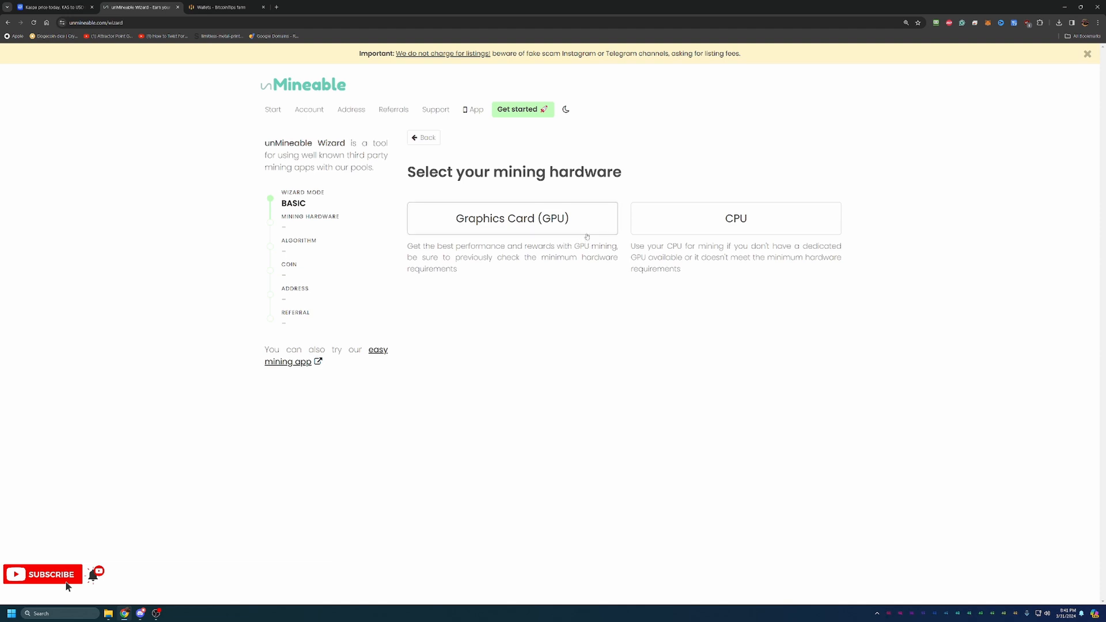
- Choose Graphics Card (GPU) as the mining hardware
left_click(512, 218)
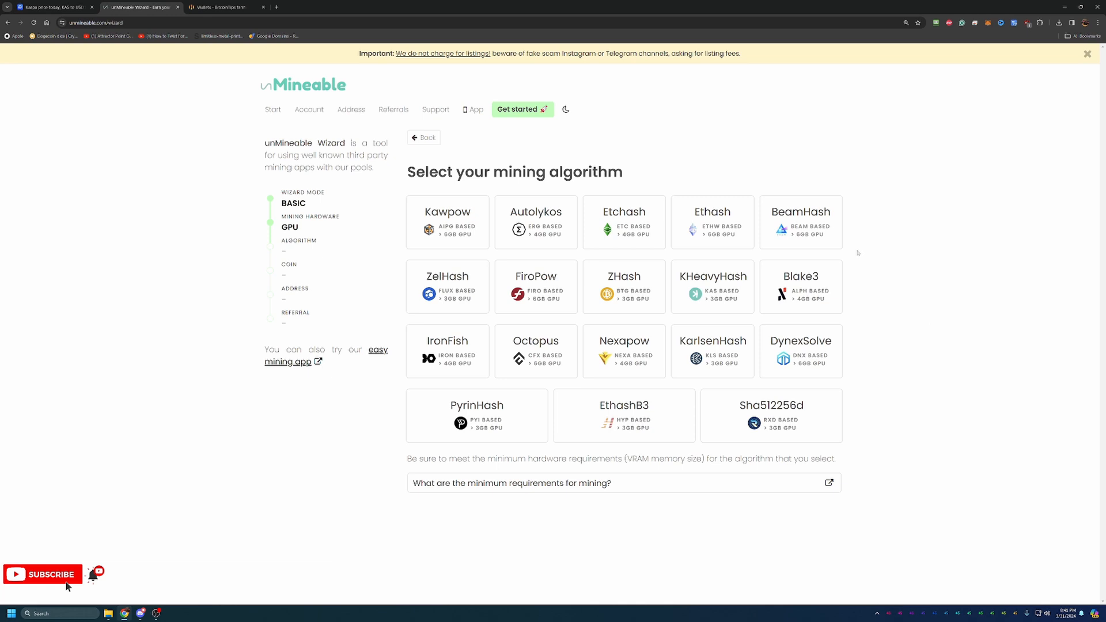
mouse_move(812, 190)
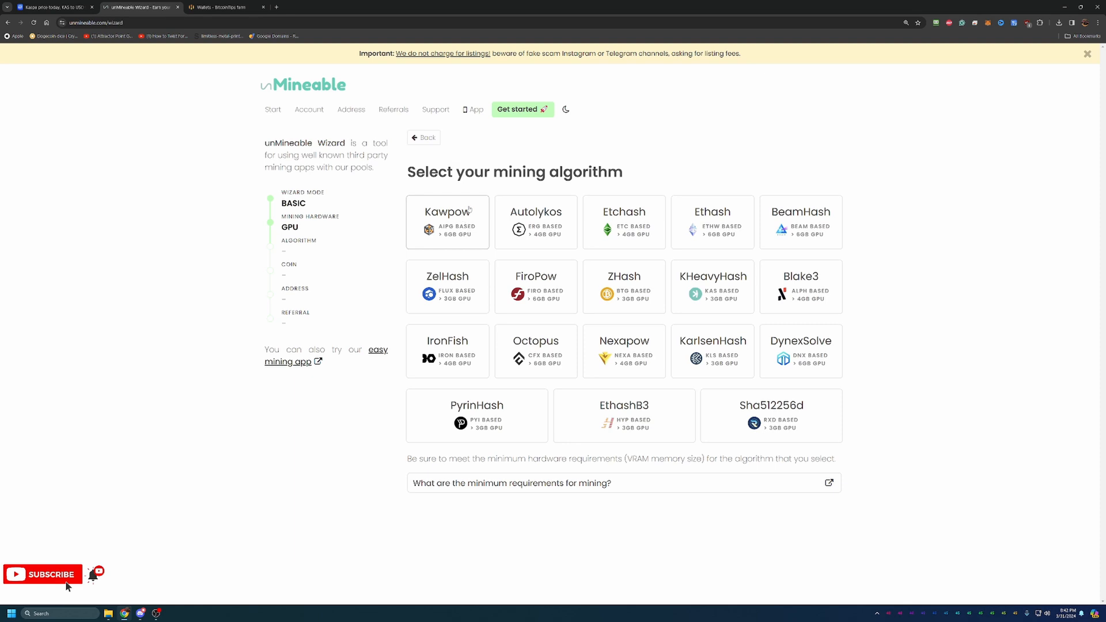
mouse_move(468, 208)
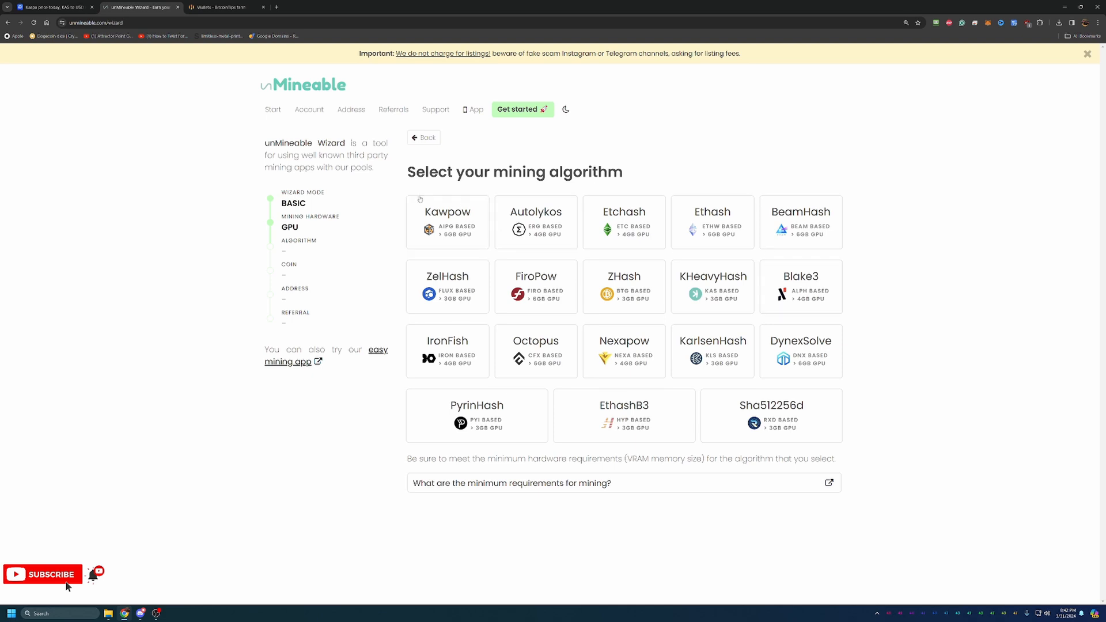
- Choose Kawpow and submit the kaspa:qrwkvl3ul... wallet address to continue
left_click(447, 223)
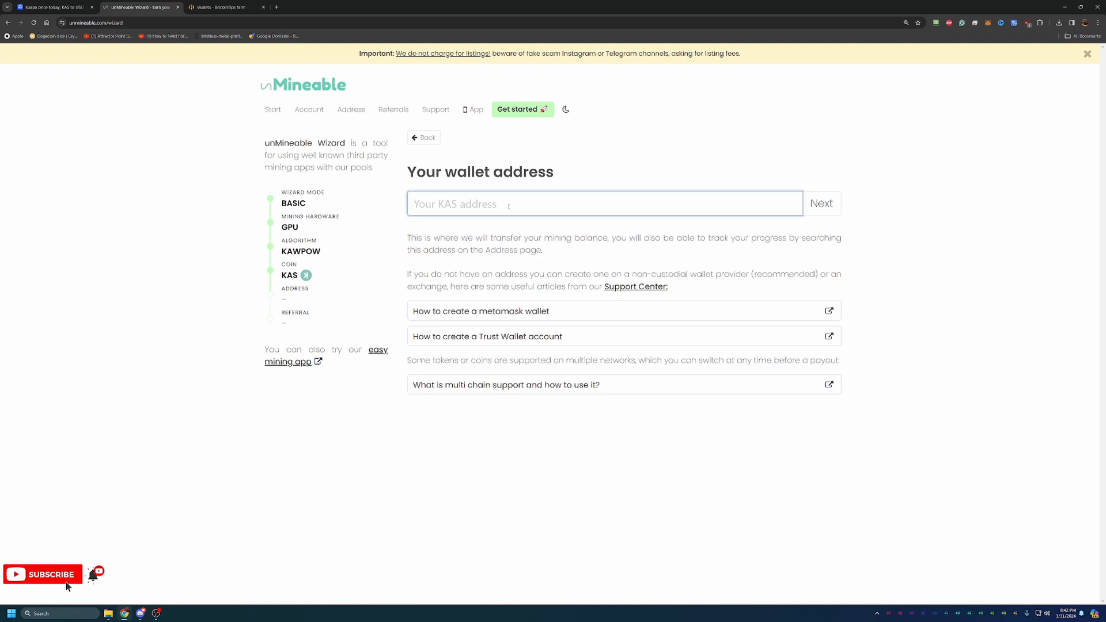
type("kaspa:qrwkvl3ul4ddnh49duzd9q5sy794995y234904xs44448ytdn455qcm2j0j8x")
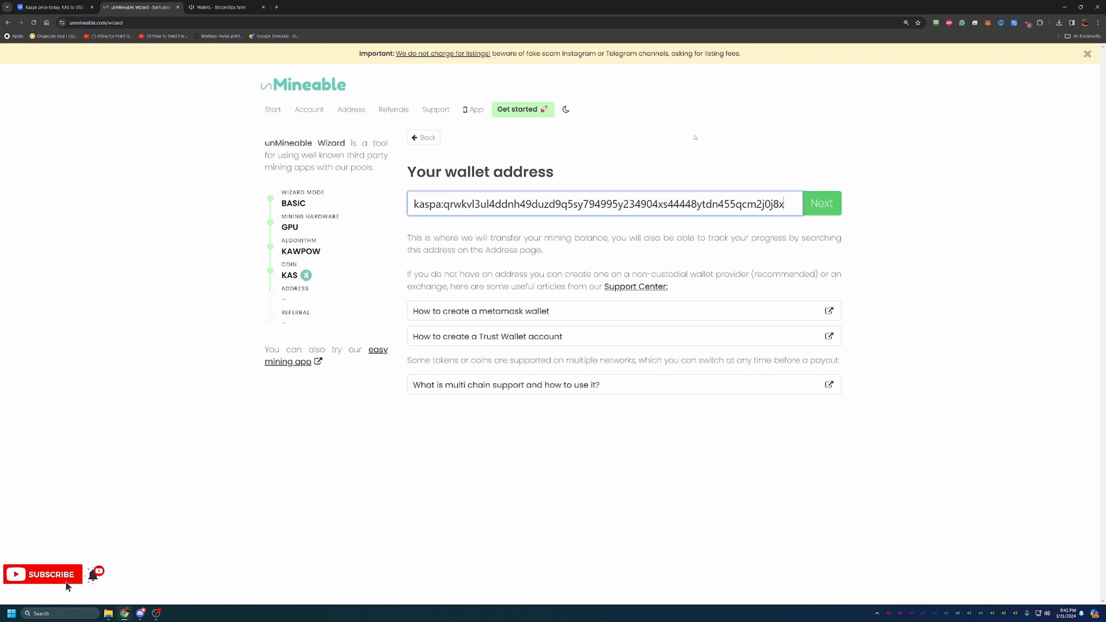
mouse_move(567, 120)
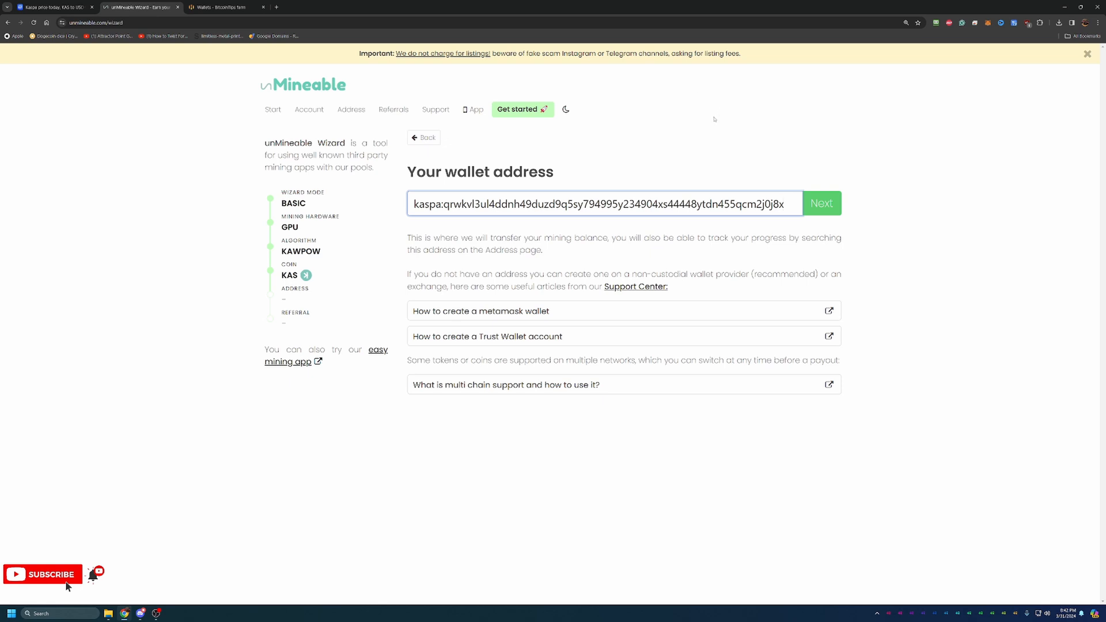
mouse_move(680, 127)
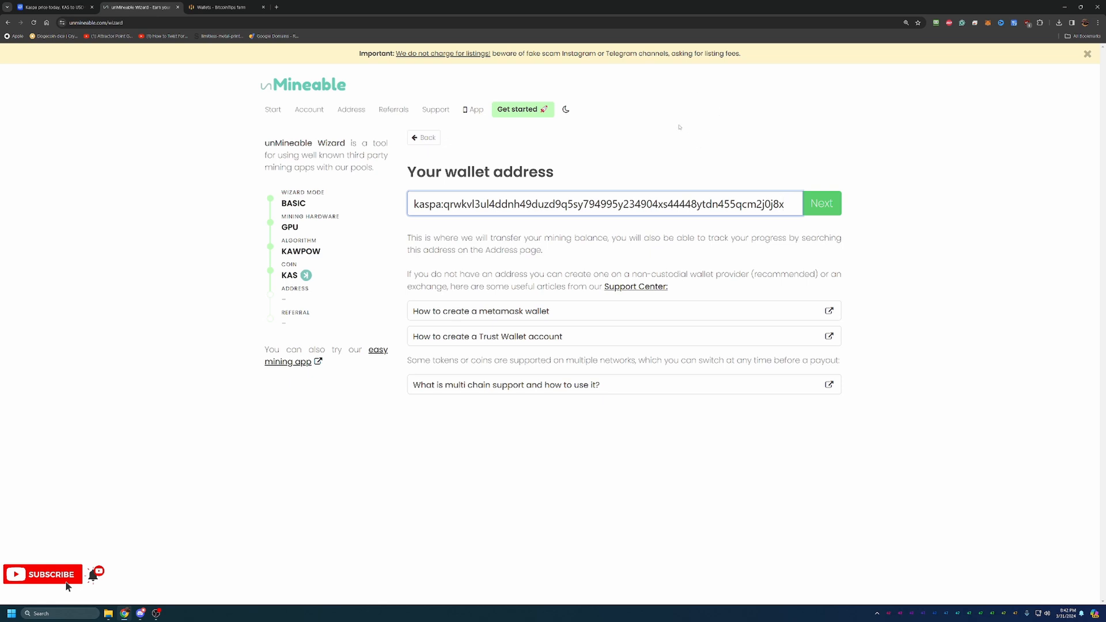
mouse_move(877, 256)
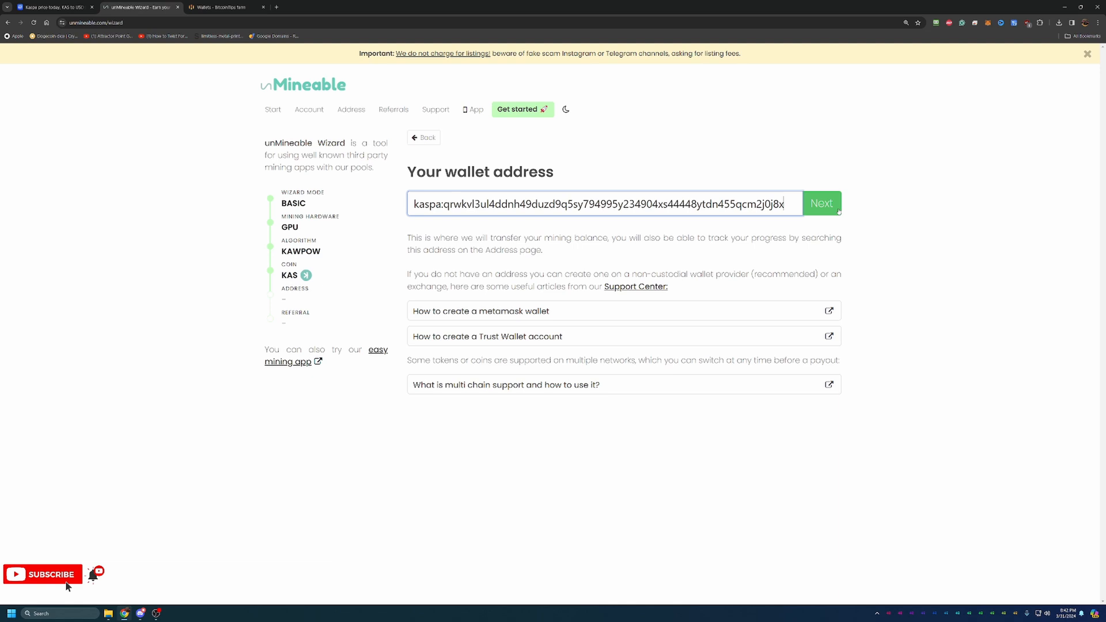
left_click(822, 203)
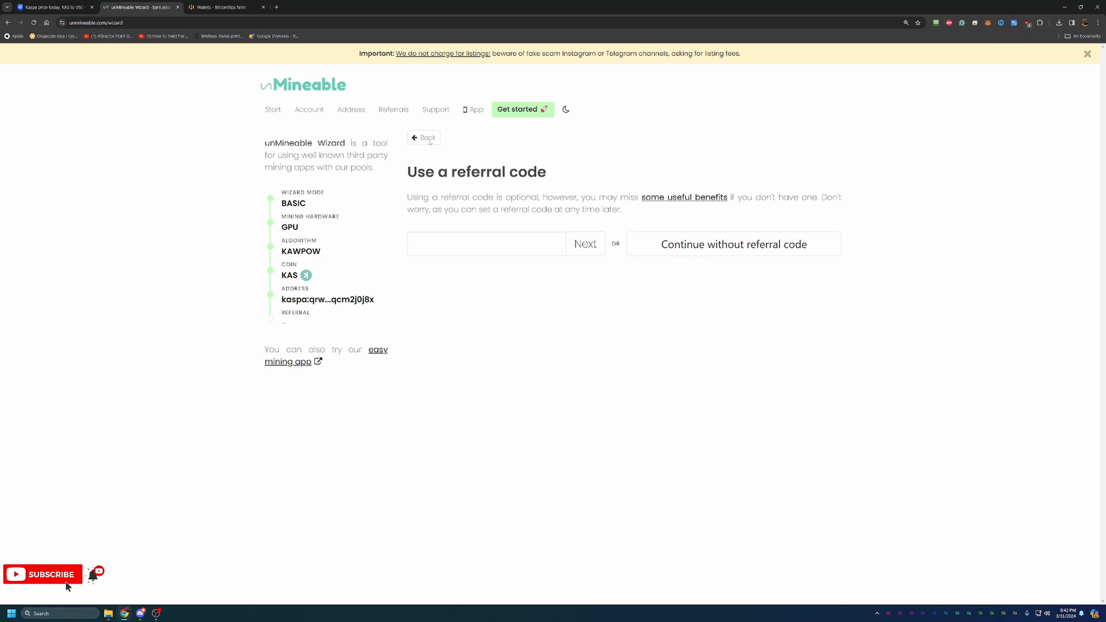
- Enter Bitcoin-Tips in the wizard's referral code field
type("B")
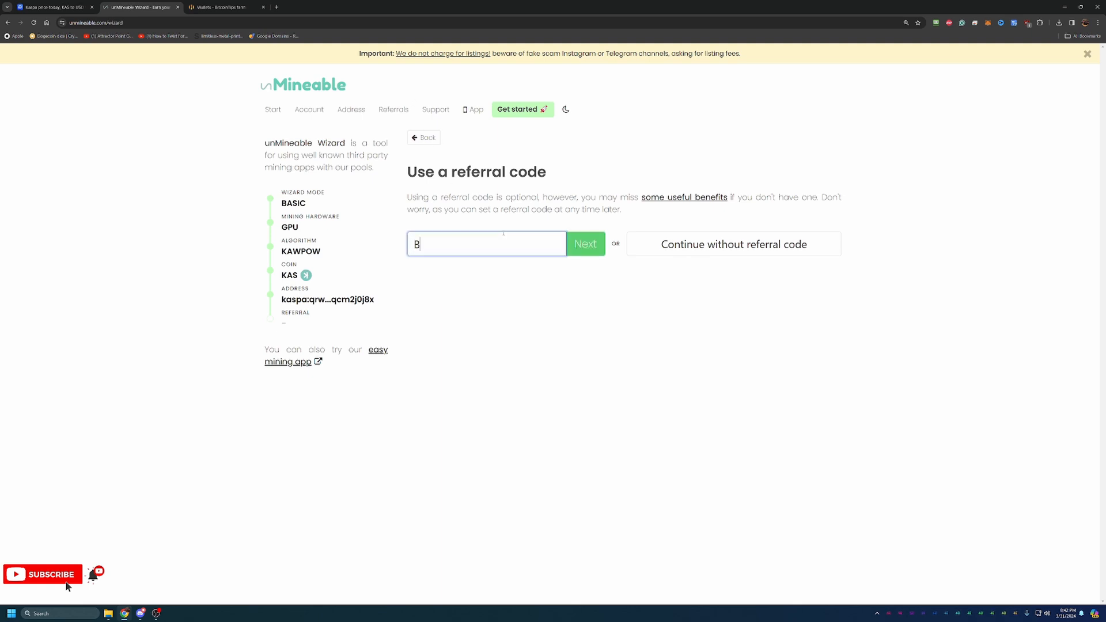
type("itcon")
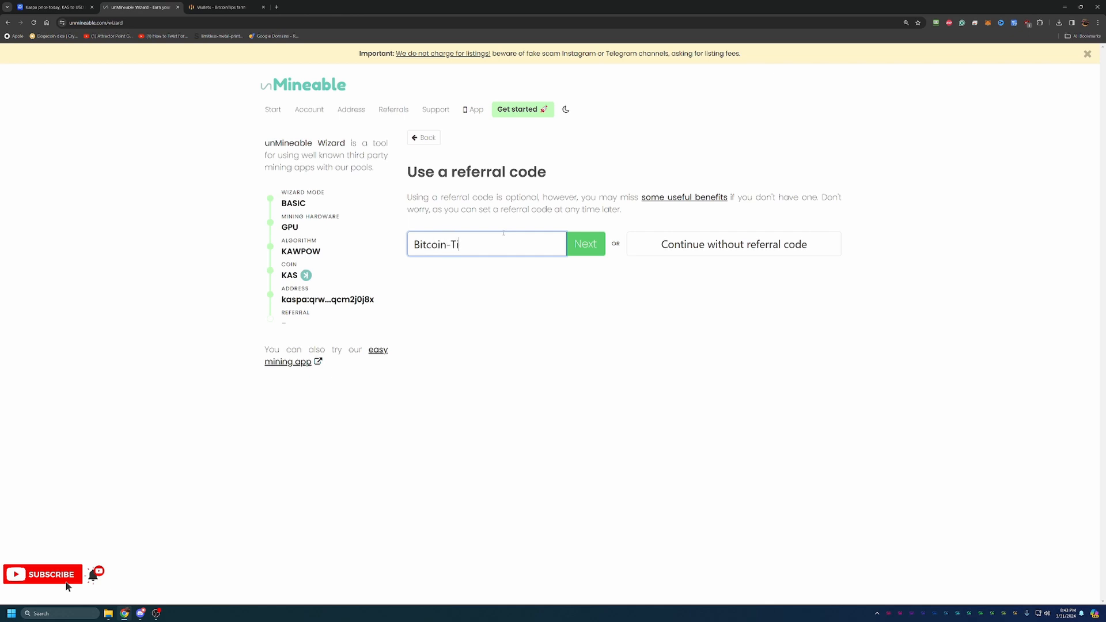
type("ps")
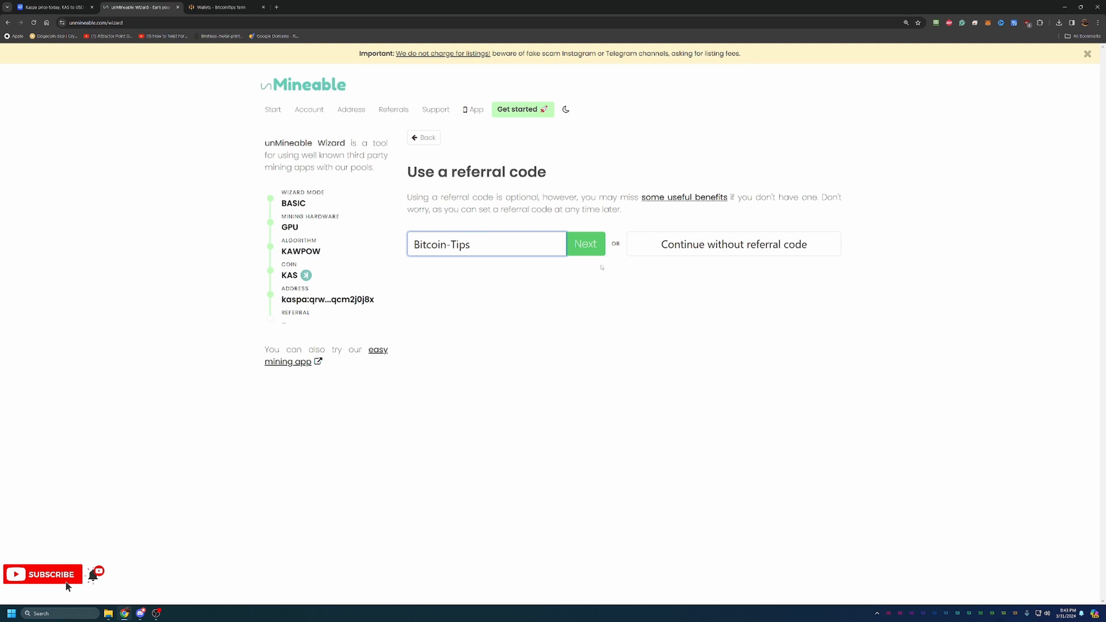
mouse_move(718, 263)
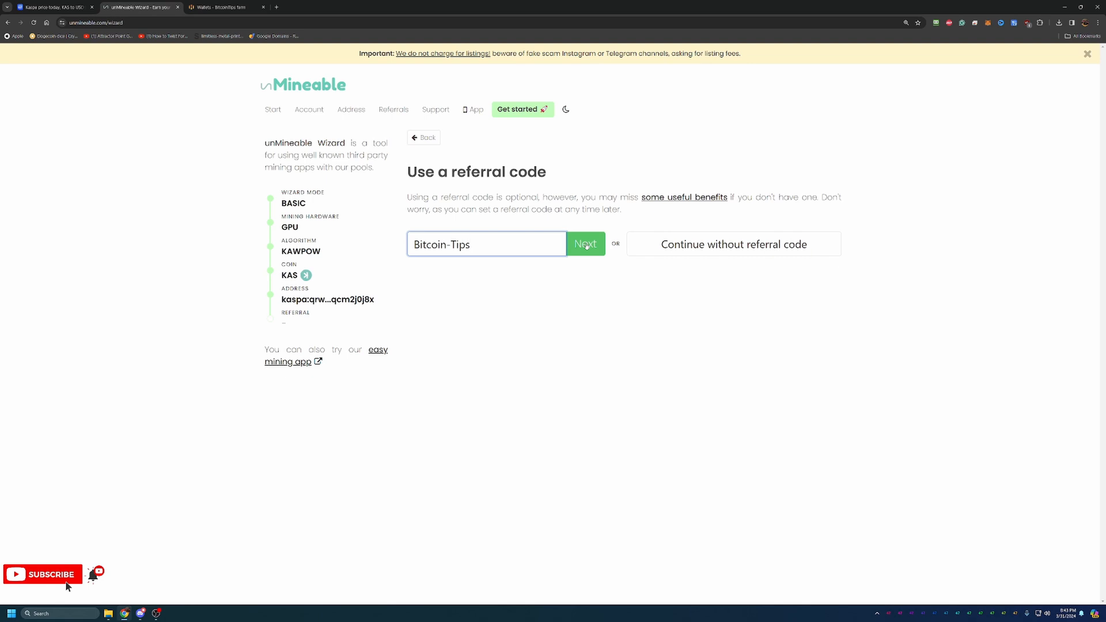
- Submit the Bitcoin-Tips referral and review the generated NBMiner, GMiner, Team Red Miner and T-Rex commands
left_click(585, 245)
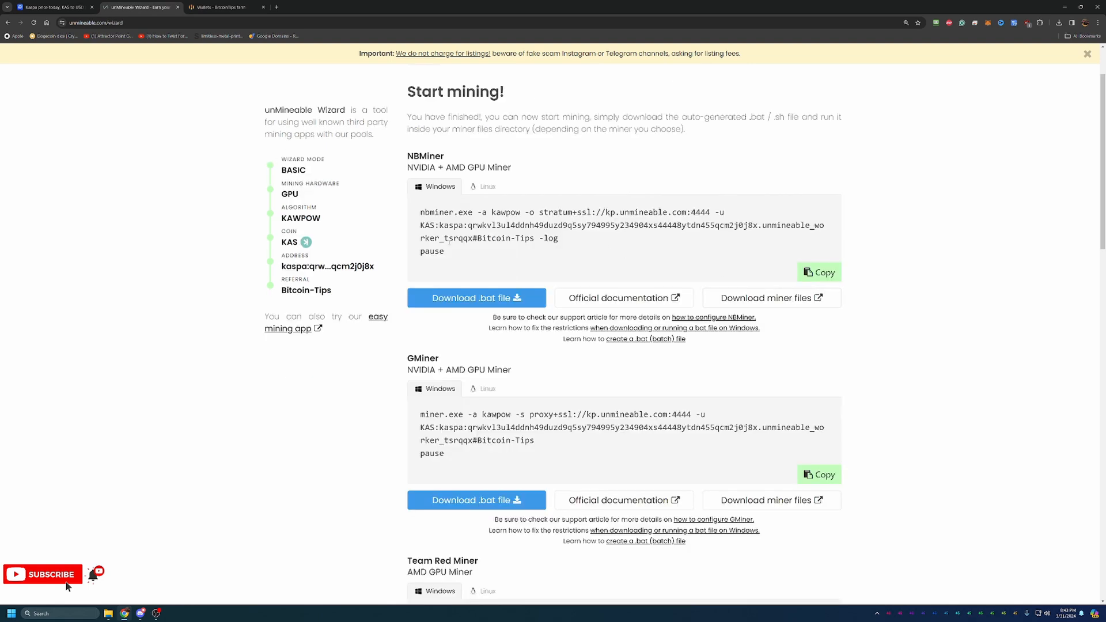
mouse_move(1018, 118)
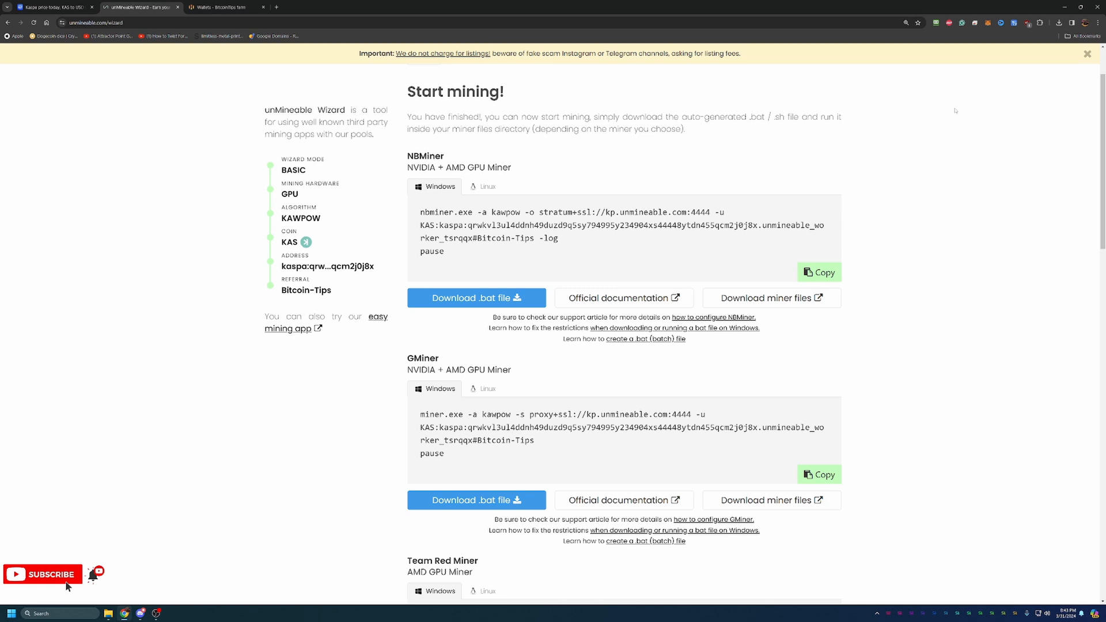
mouse_move(994, 301)
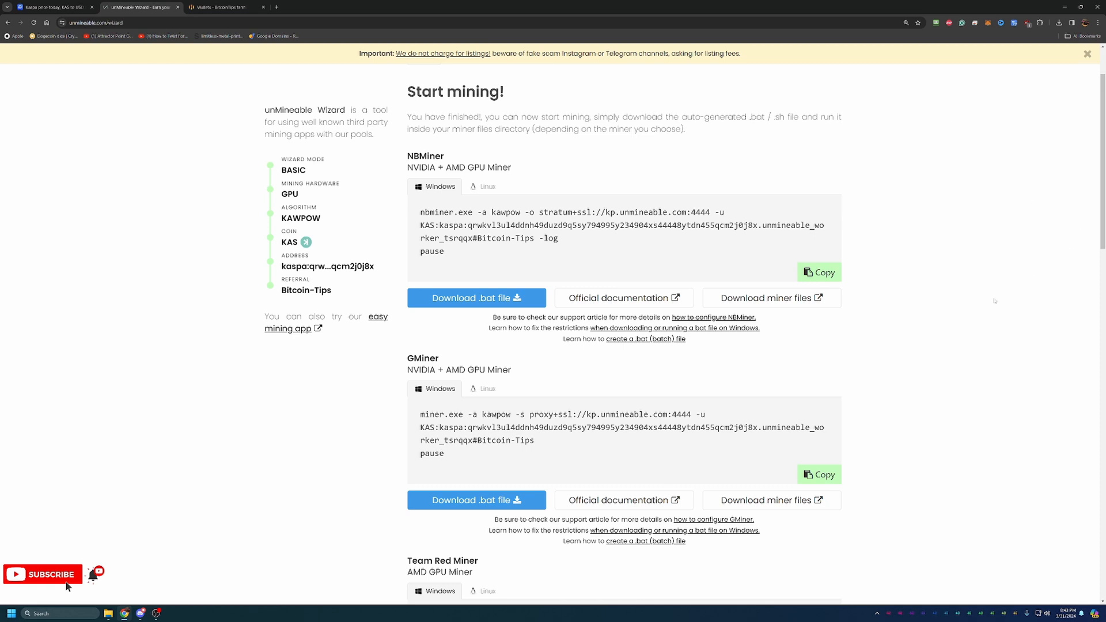
scroll("down", 3)
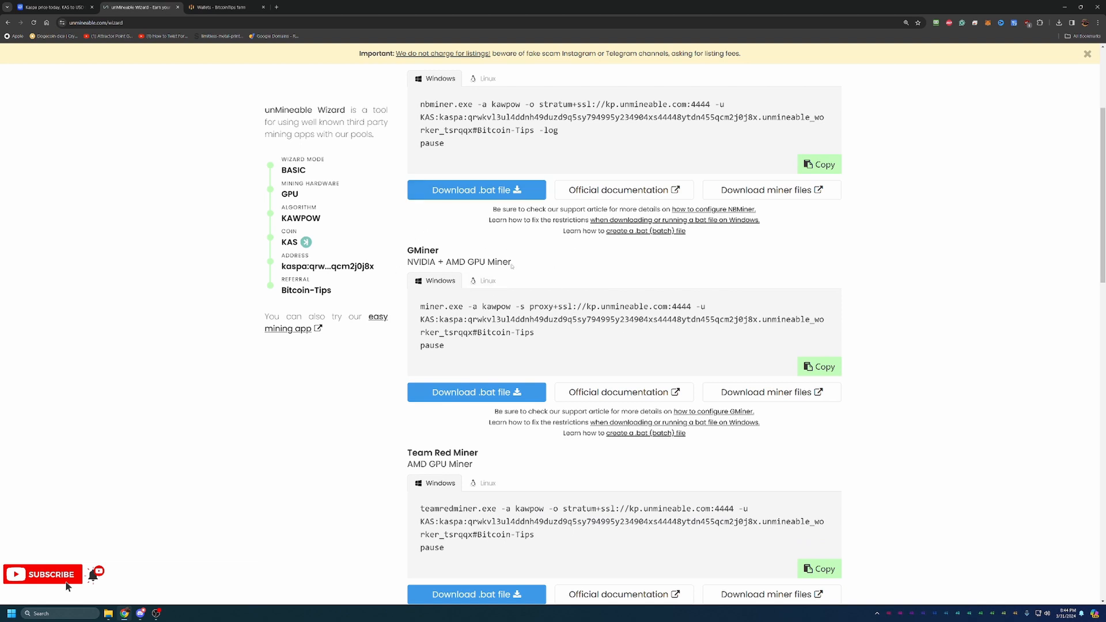
mouse_move(587, 257)
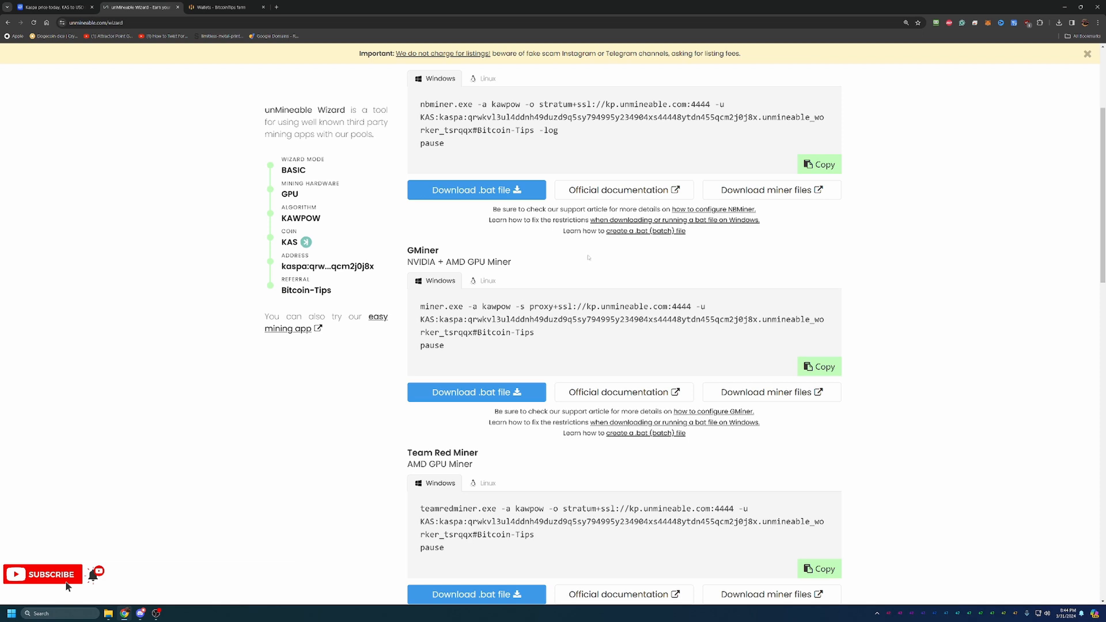
scroll("down", 3)
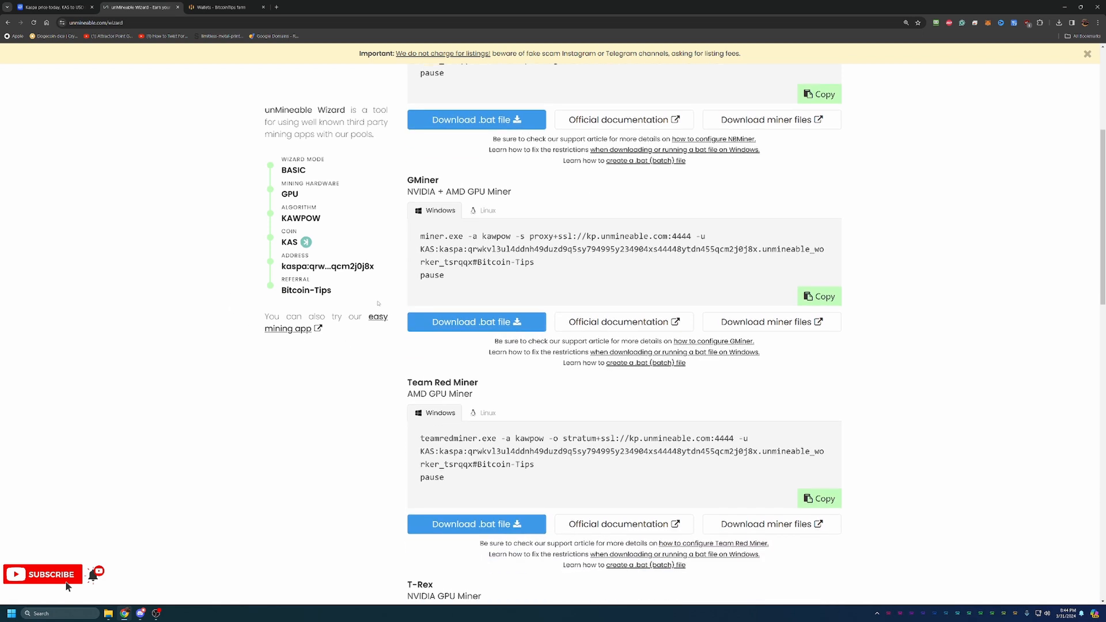
scroll("down", 3)
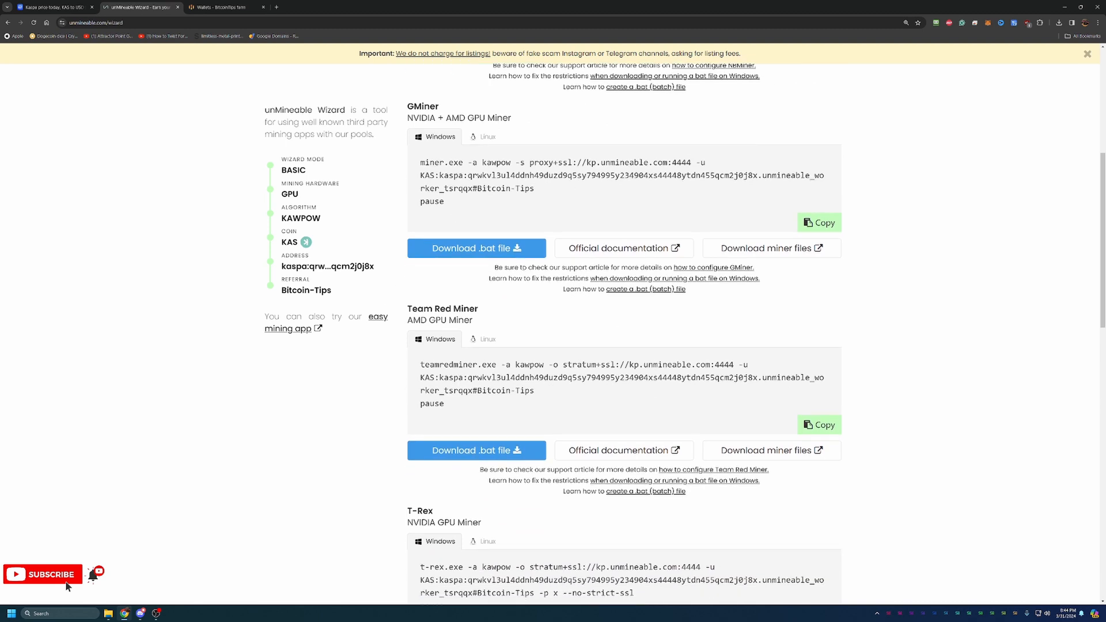
scroll("down", 3)
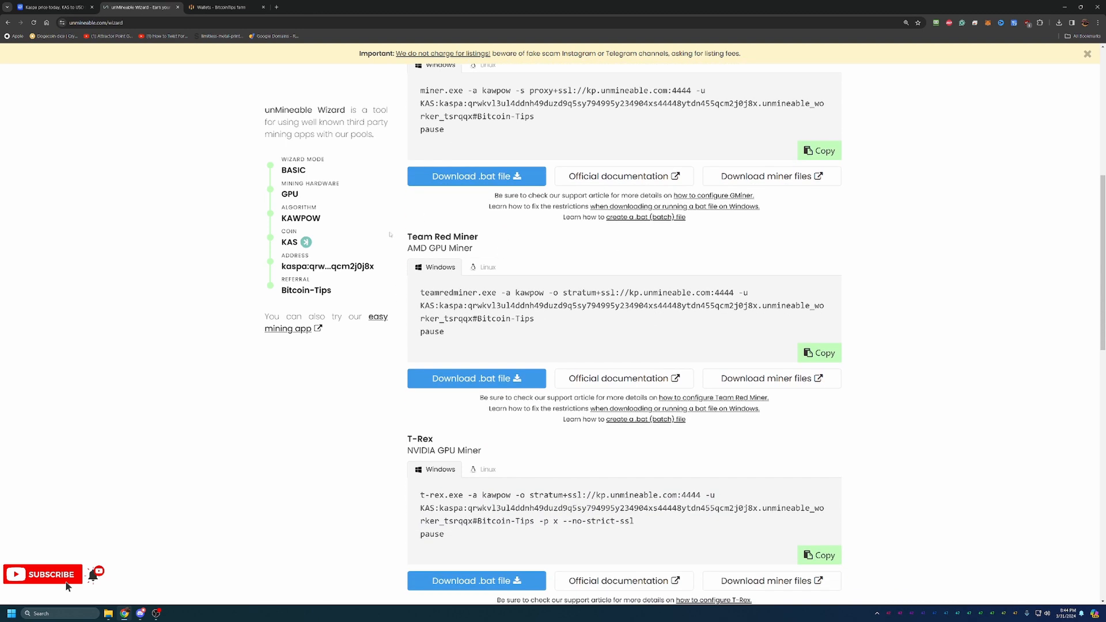
mouse_move(396, 275)
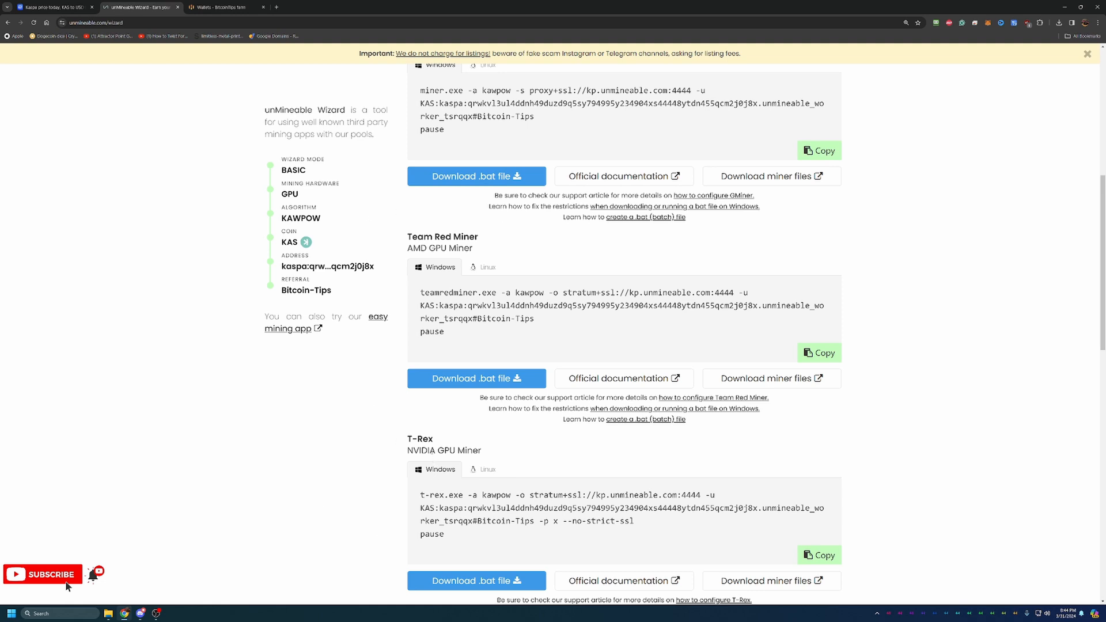
mouse_move(525, 262)
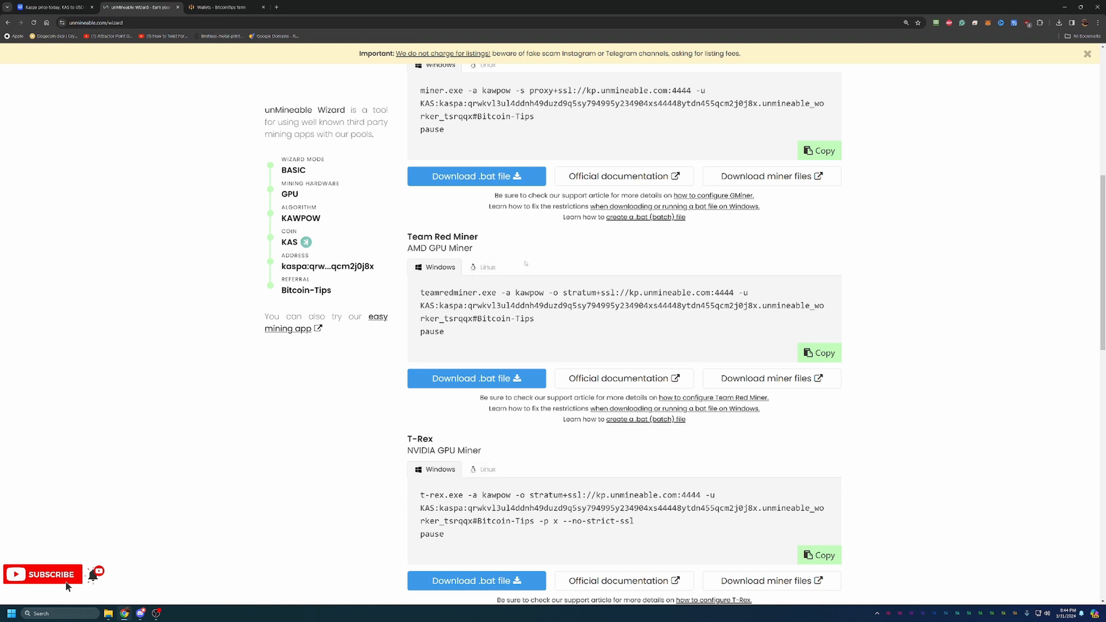
mouse_move(487, 267)
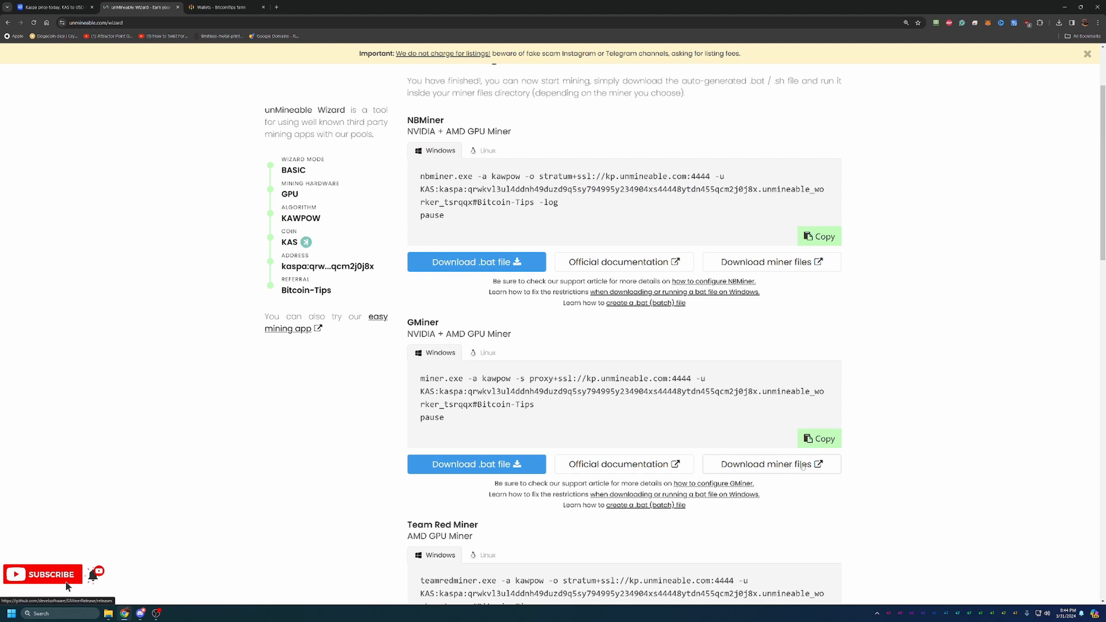
- Go to GMiner's GitHub releases page via 'Download miner files'
left_click(765, 465)
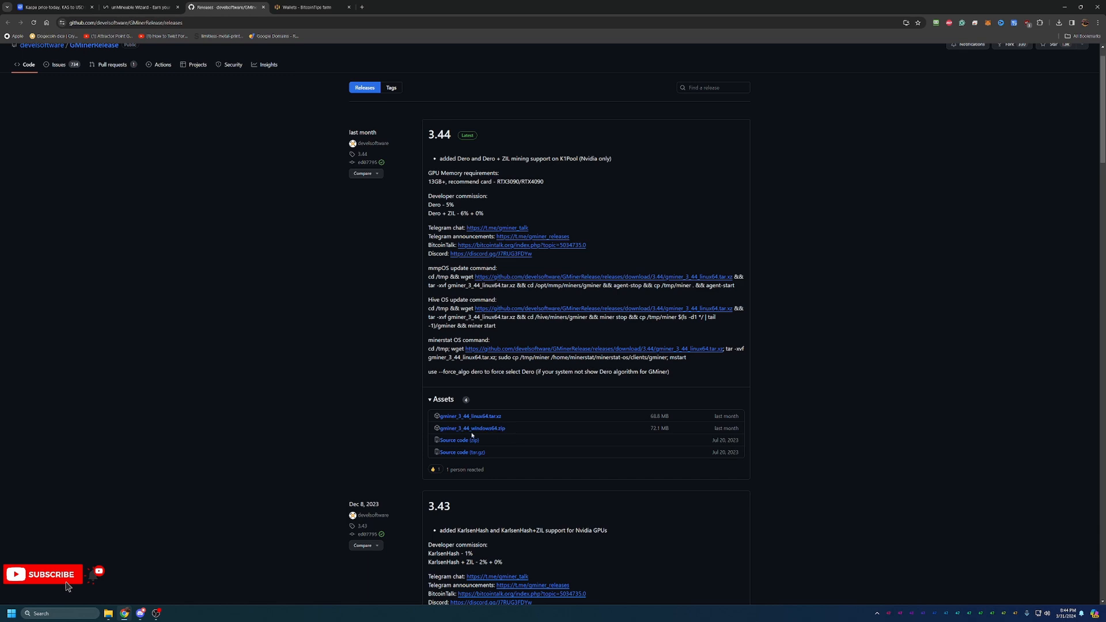
mouse_move(608, 436)
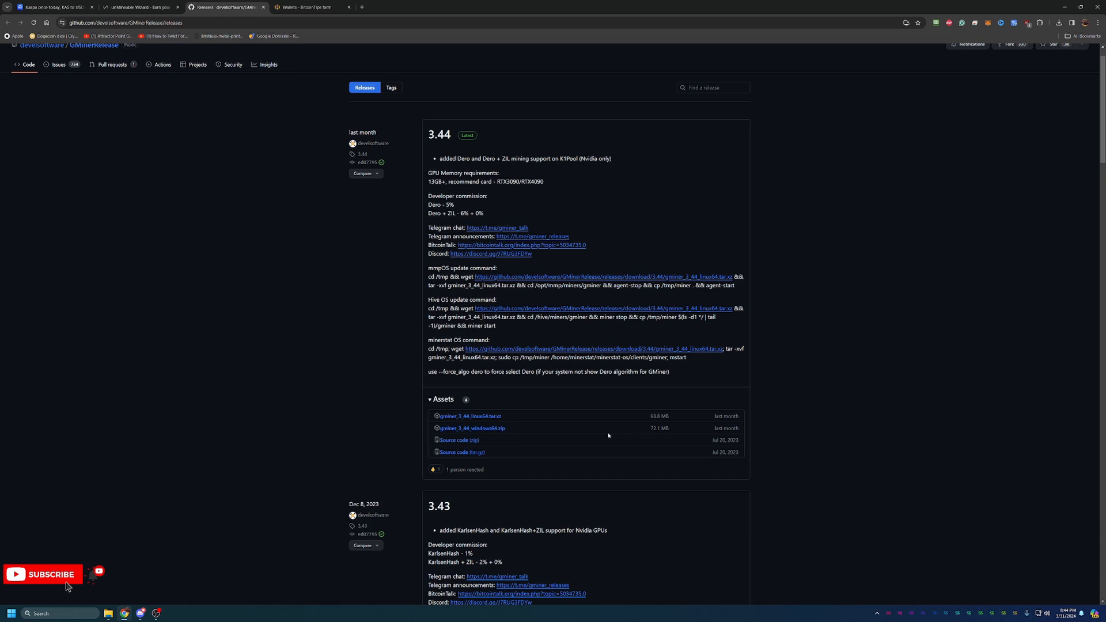
mouse_move(547, 434)
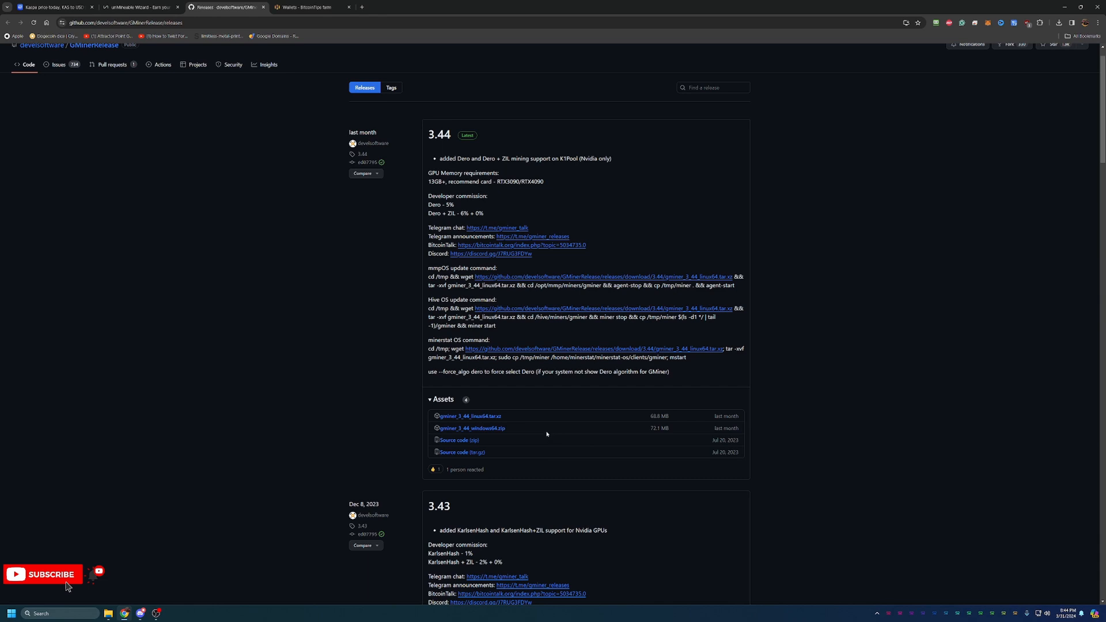
mouse_move(538, 428)
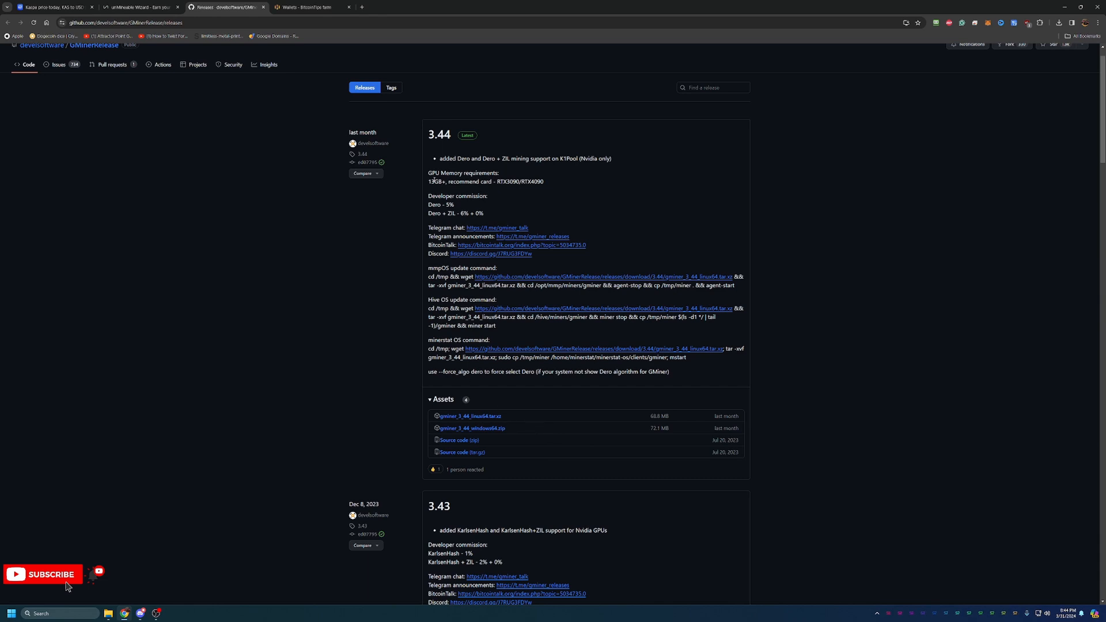
- Return to the unMineable wizard tab showing the generated GMiner command
left_click(139, 7)
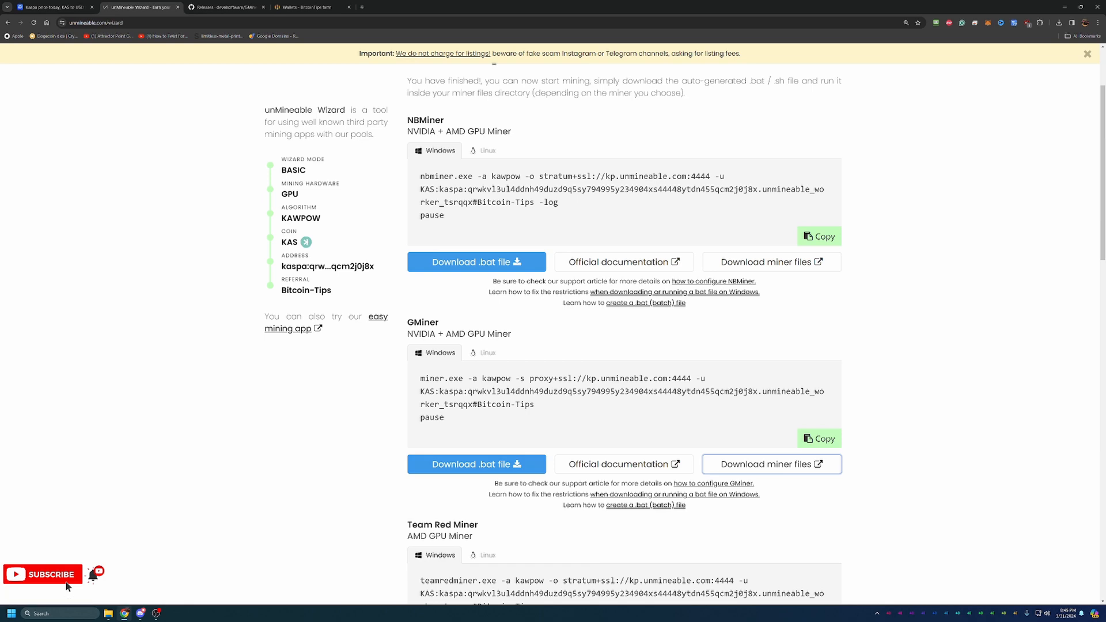
mouse_move(338, 386)
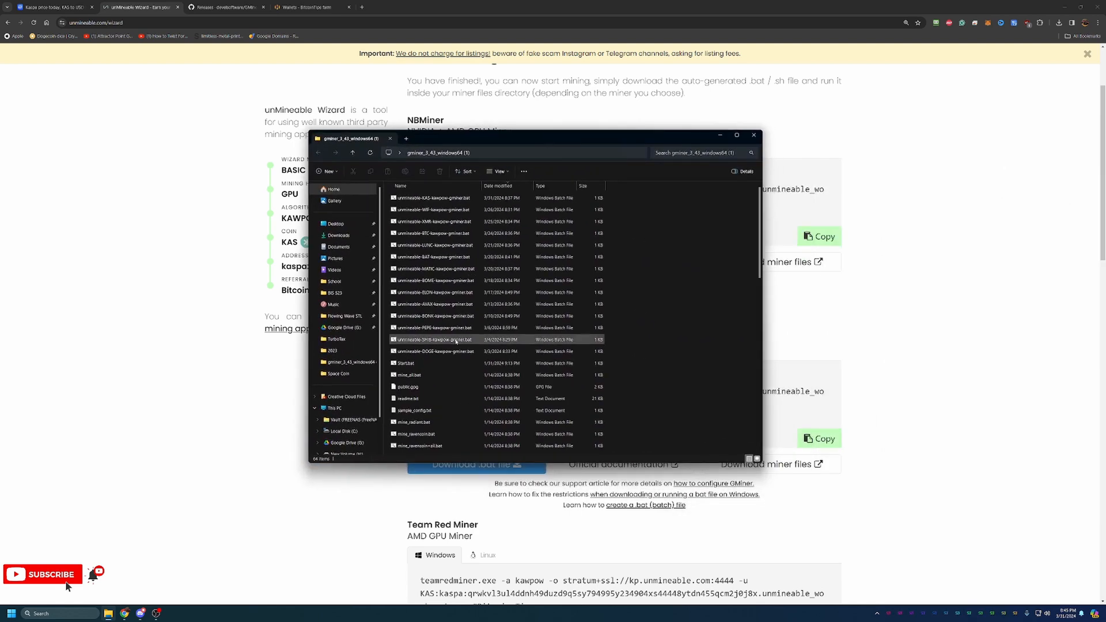
- Launch unmineable-KAS-kawpow-gminer.bat from the gminer_3_43_windows64 folder
left_click(434, 198)
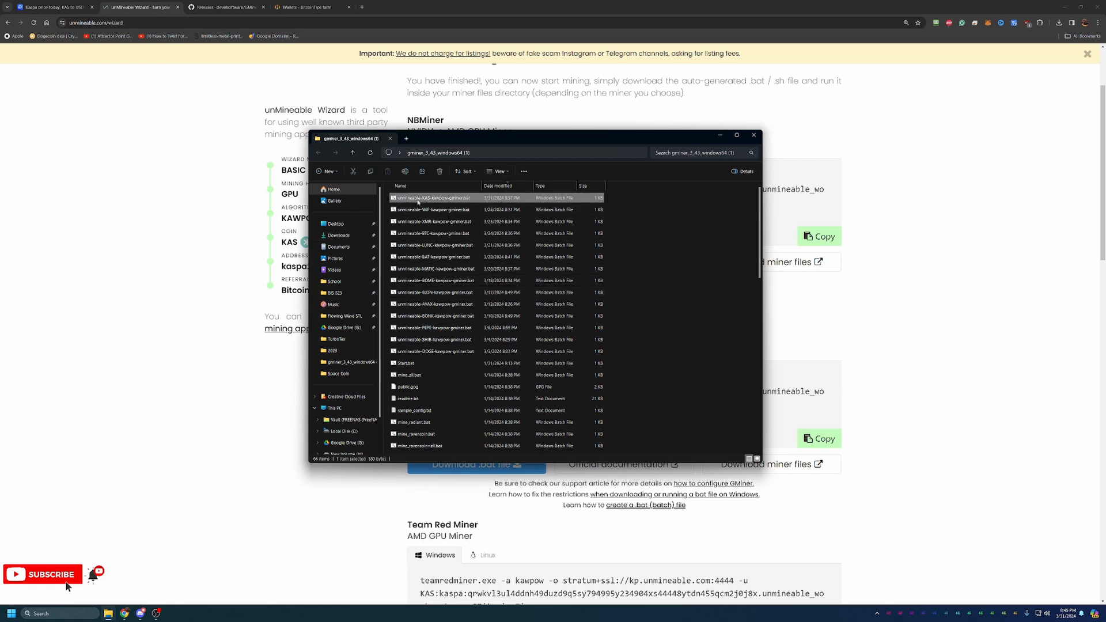
mouse_move(462, 208)
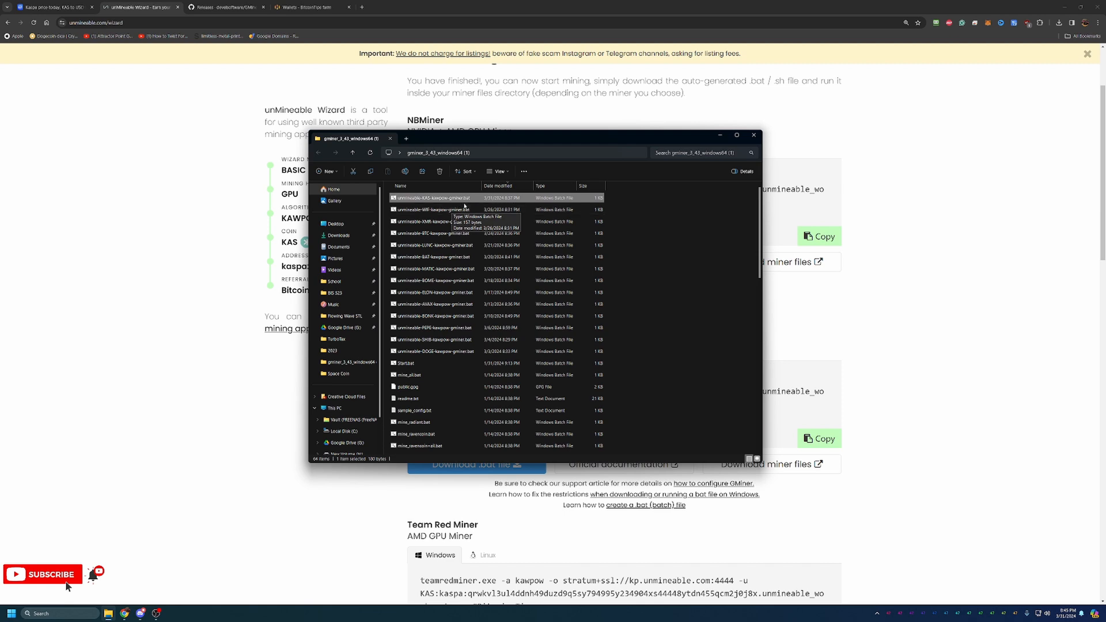
mouse_move(476, 205)
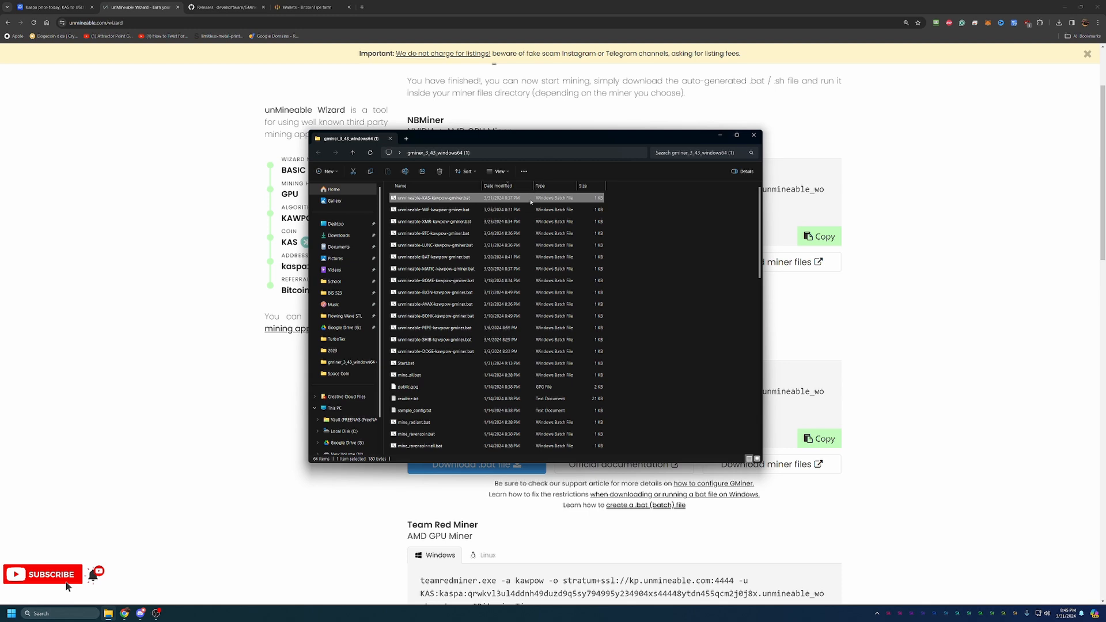
double_click(435, 197)
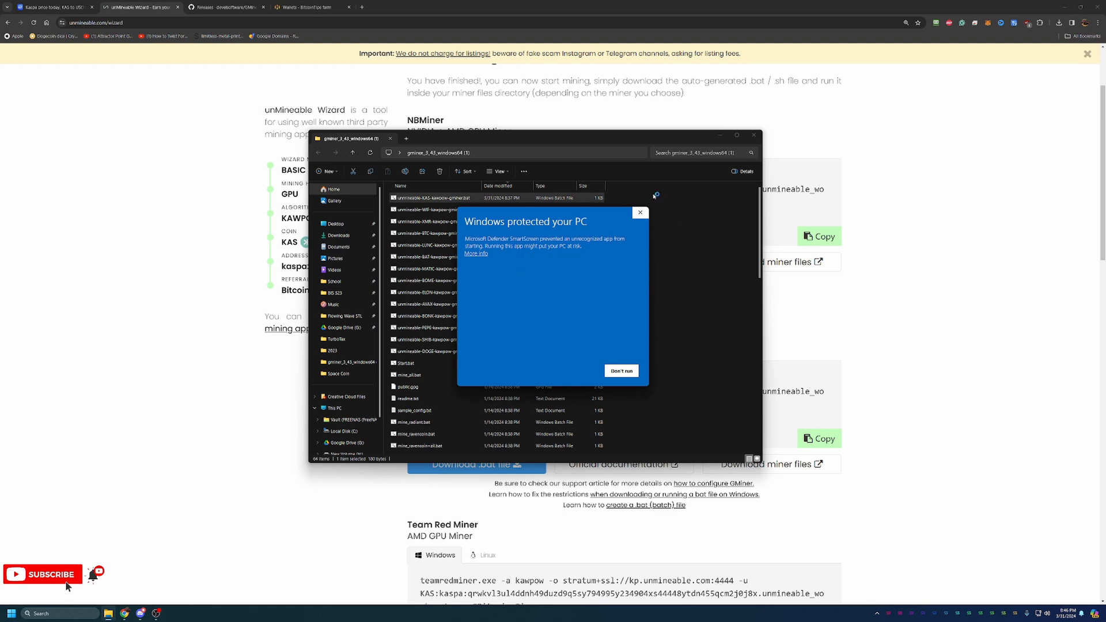
mouse_move(476, 254)
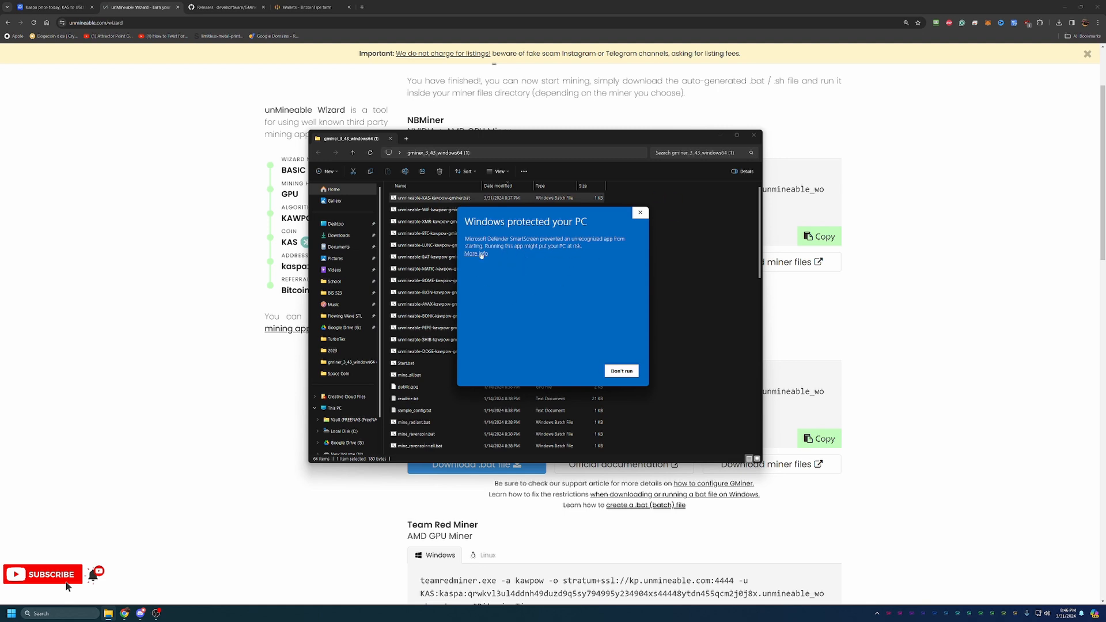
- Allow the unrecognized KAS GMiner batch file to run via More info and Run anyway
left_click(475, 253)
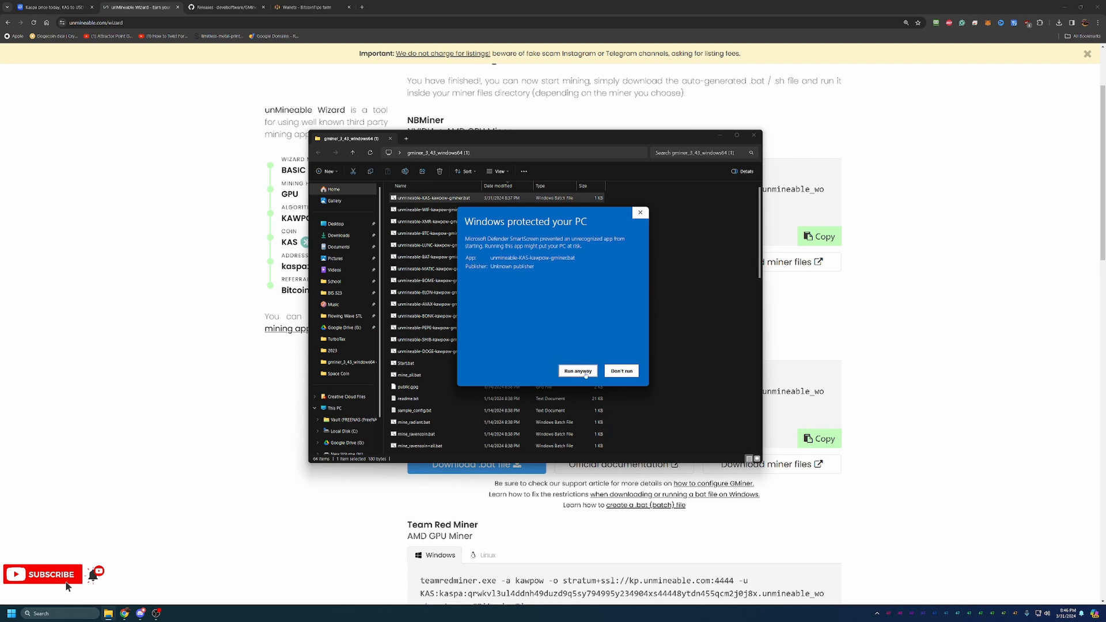
left_click(577, 370)
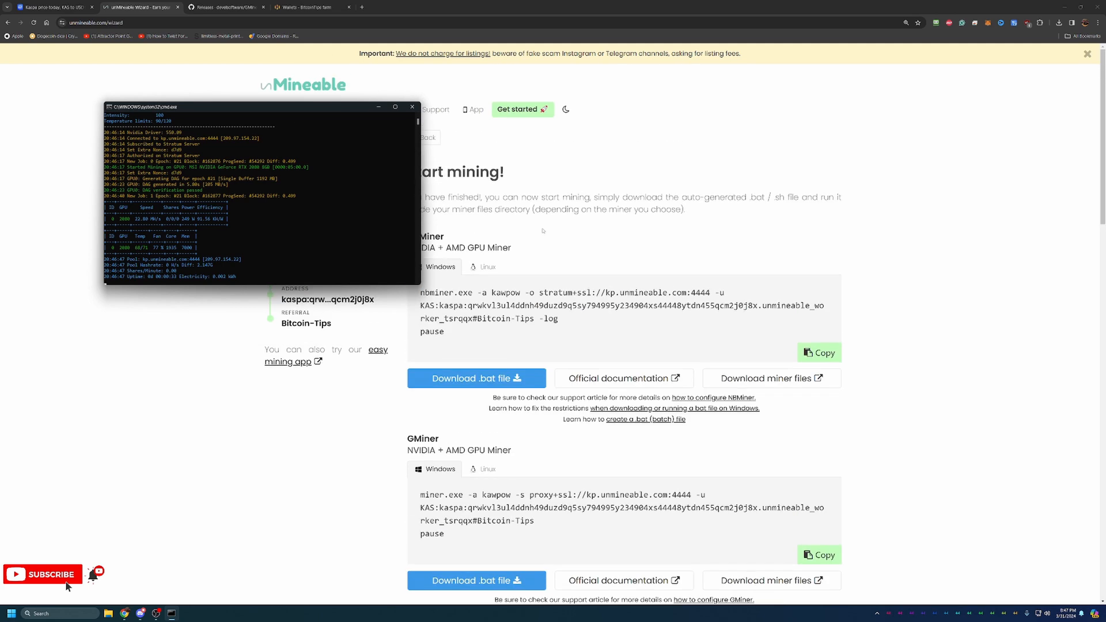
- Let GMiner mine KAS with the RTX 2080, then close its console to stop mining
left_click_drag(261, 106, 212, 363)
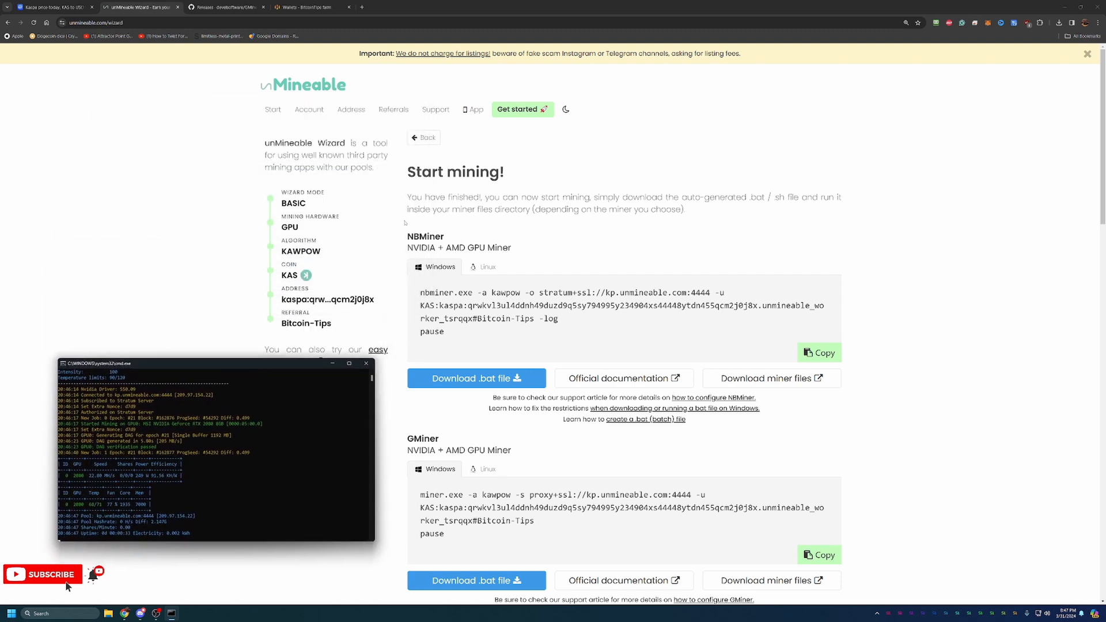
mouse_move(348, 102)
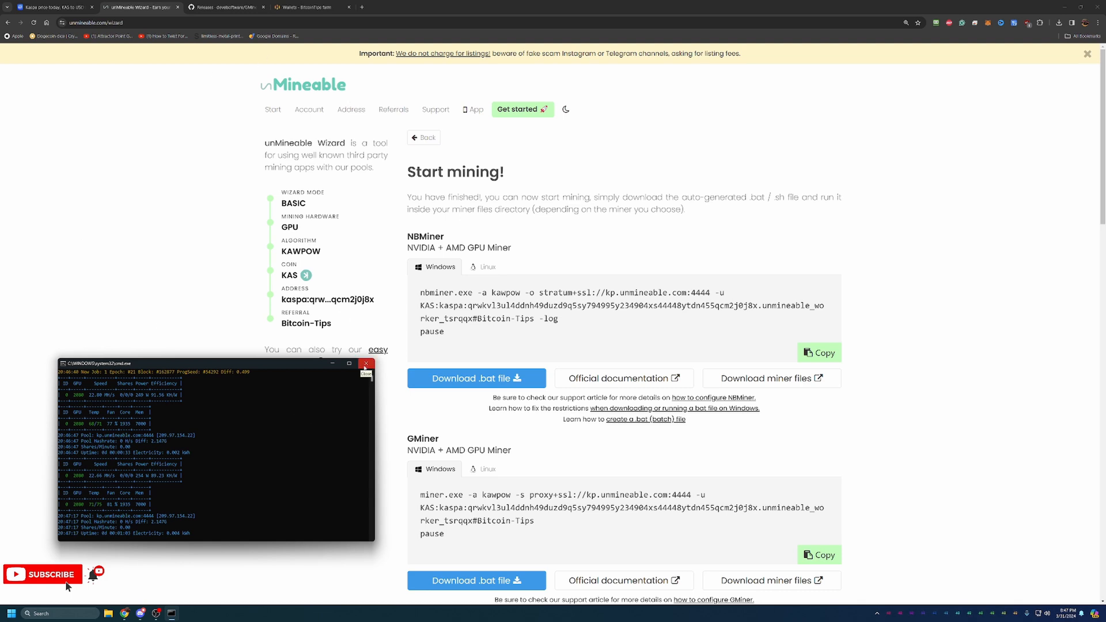
left_click(366, 365)
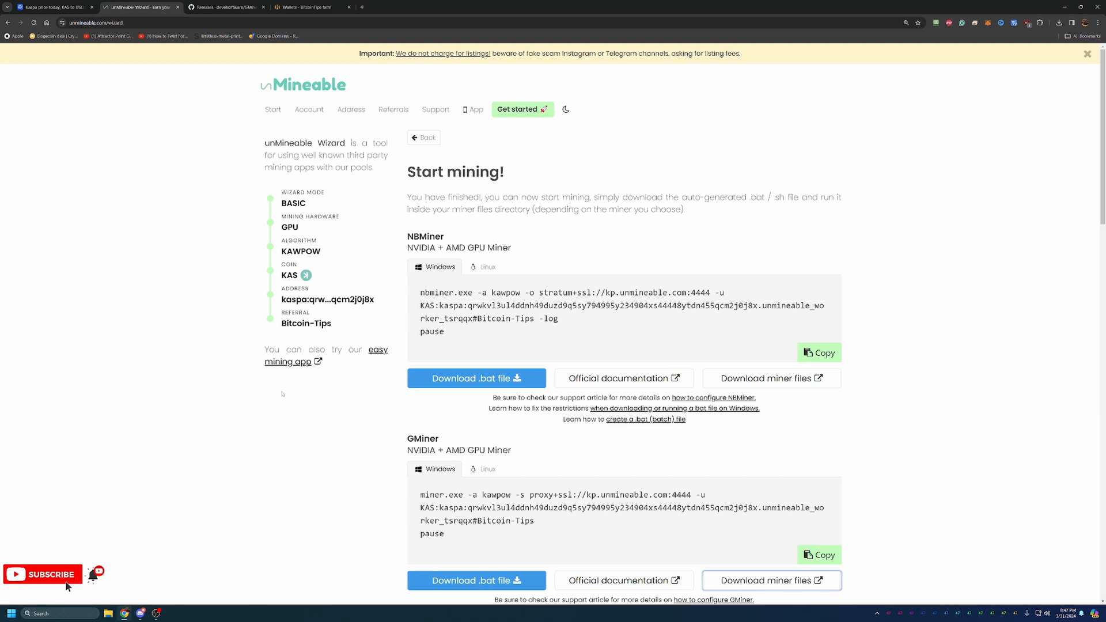